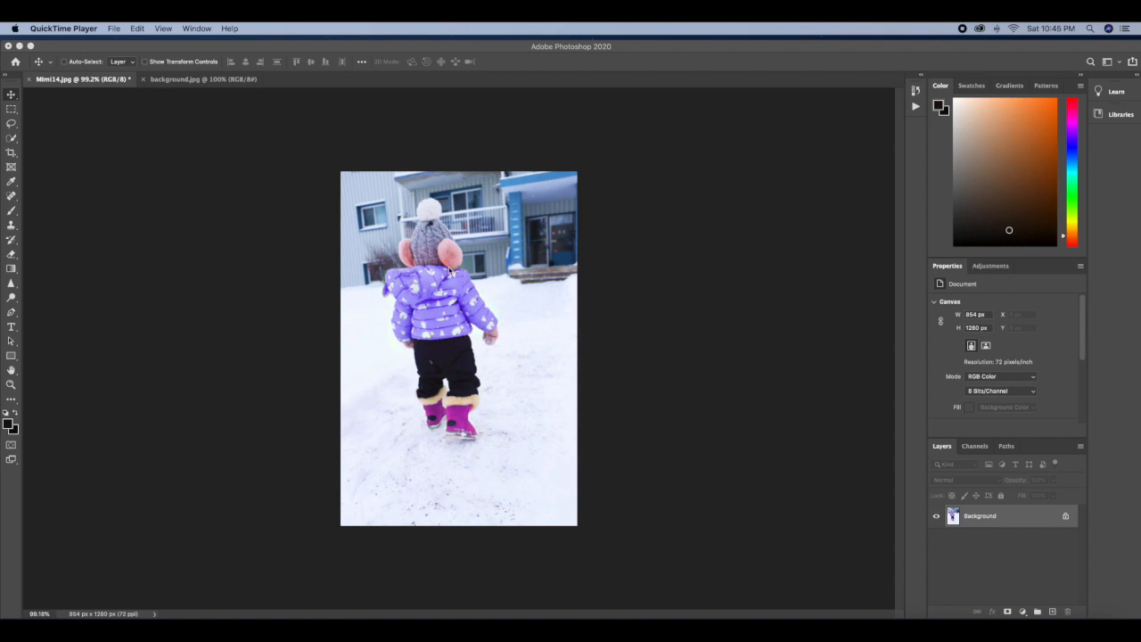
pyautogui.moveTo(206, 189)
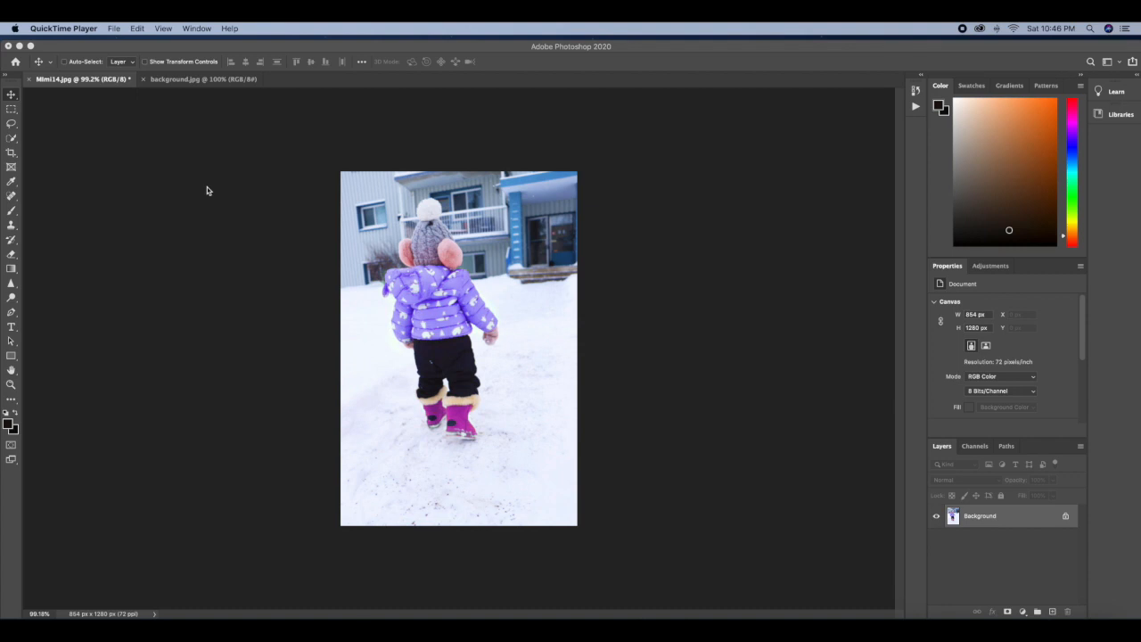
pyautogui.moveTo(342, 221)
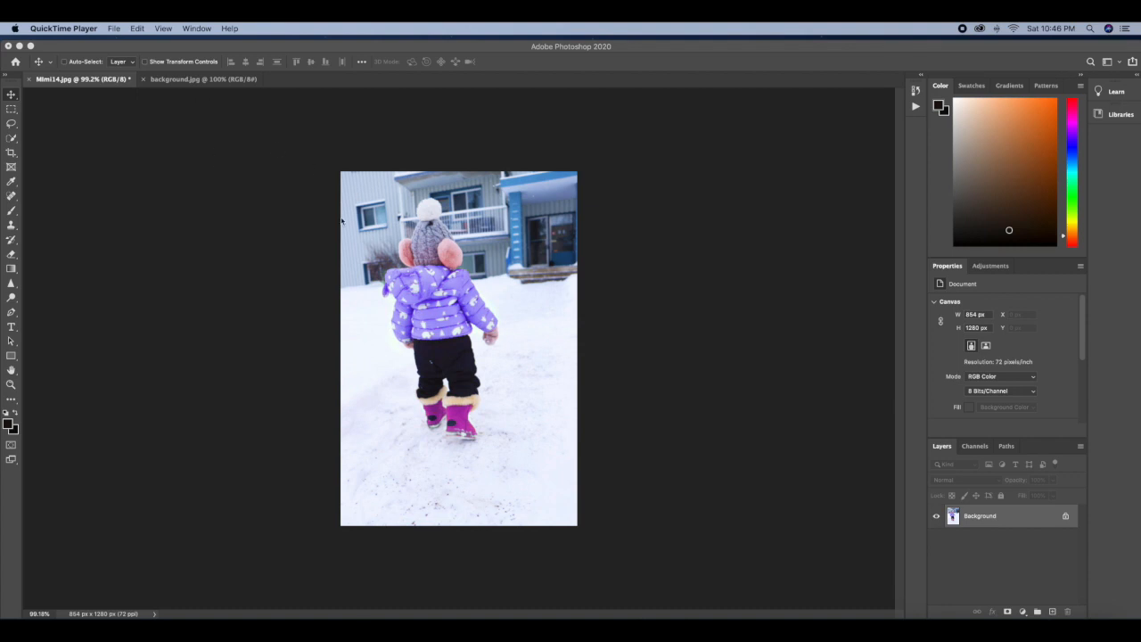
pyautogui.moveTo(129, 167)
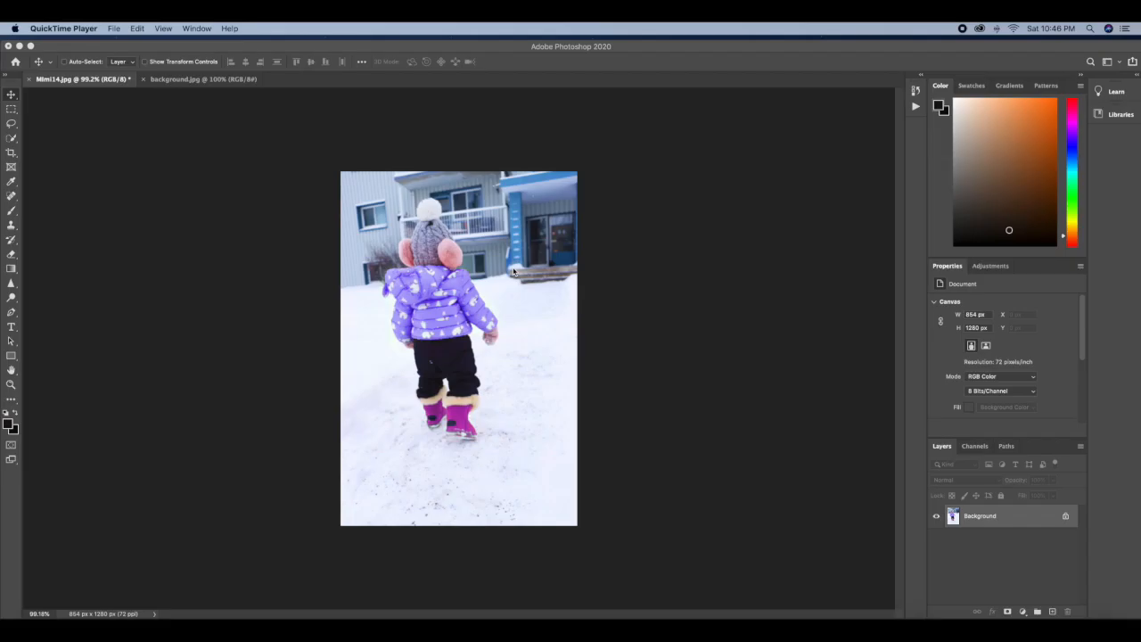
pyautogui.moveTo(431, 366)
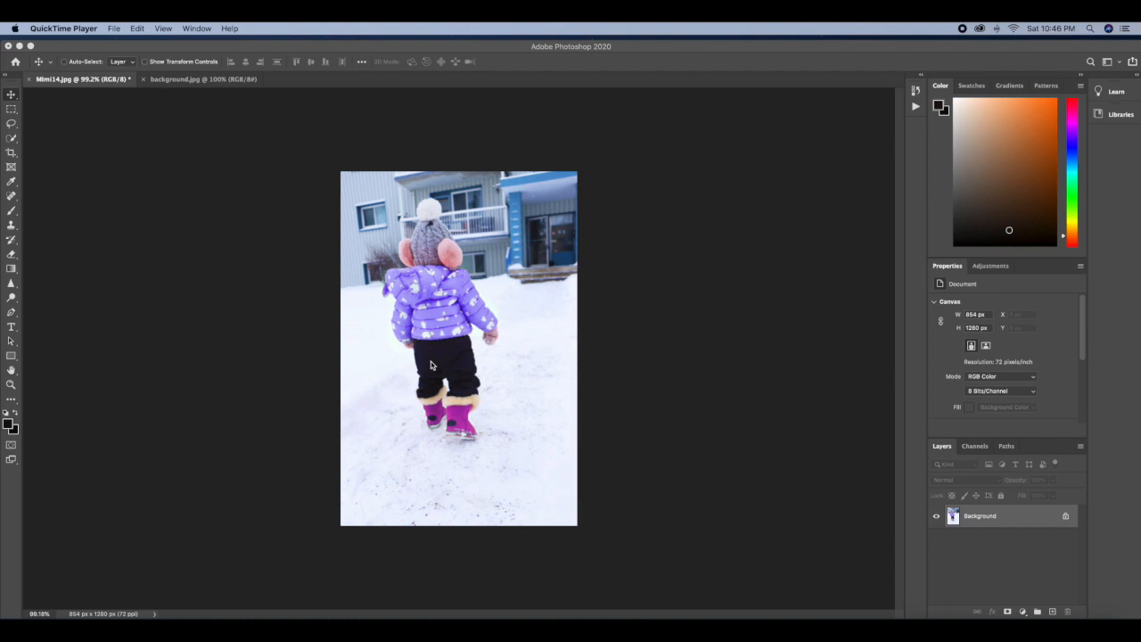
pyautogui.moveTo(225, 146)
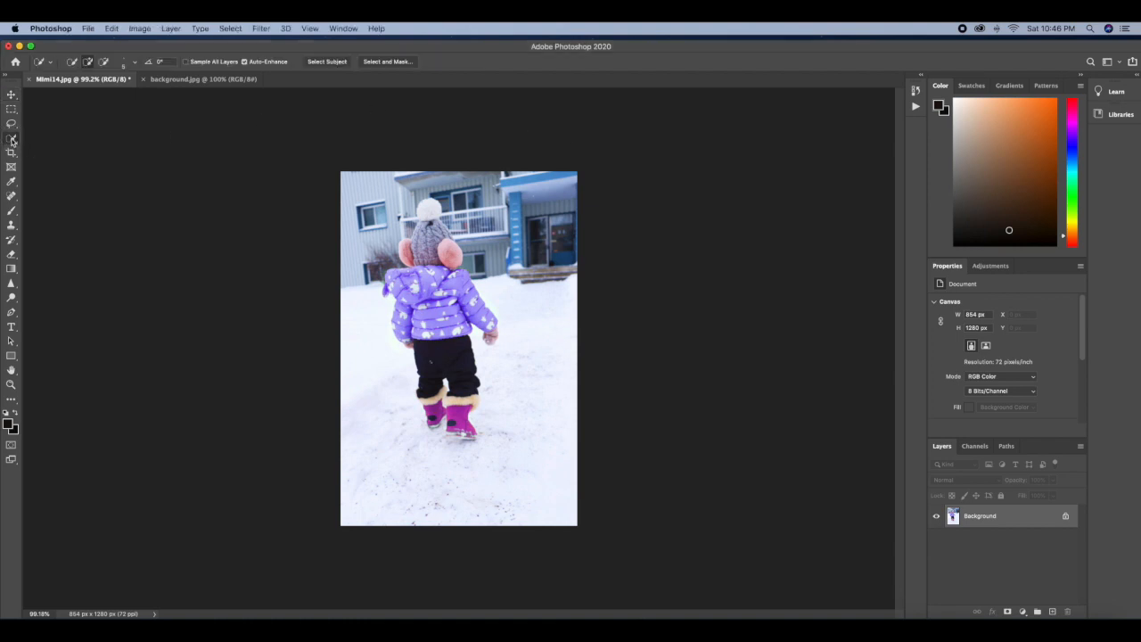
# Activate the Quick Selection Tool and zoom in around the girl in the purple jacket.
pyautogui.click(11, 139)
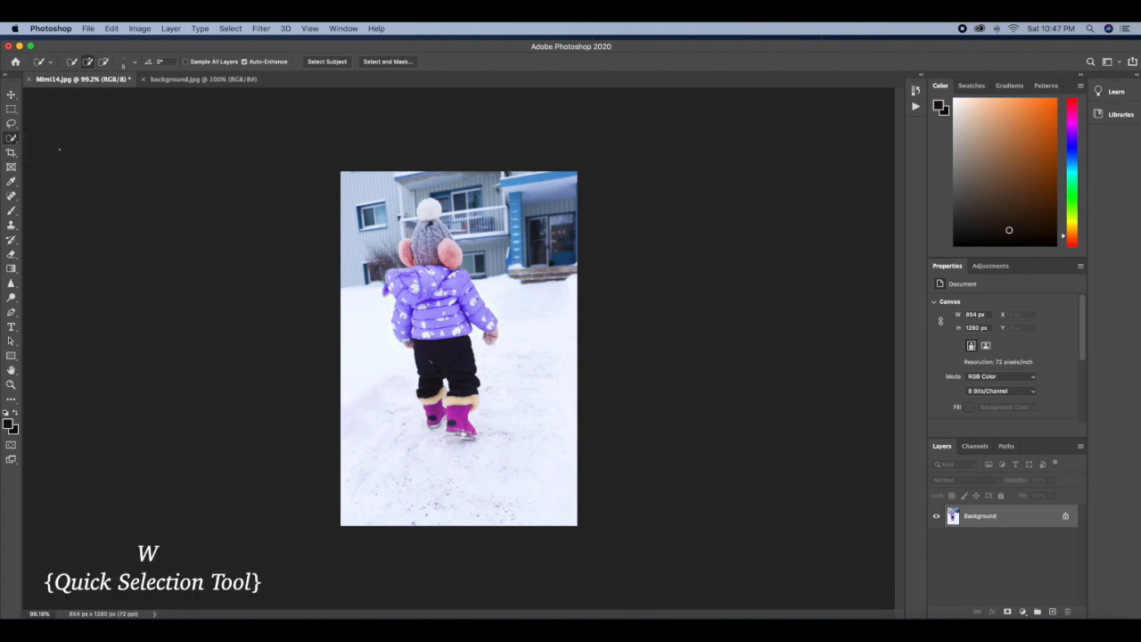
pyautogui.moveTo(337, 205)
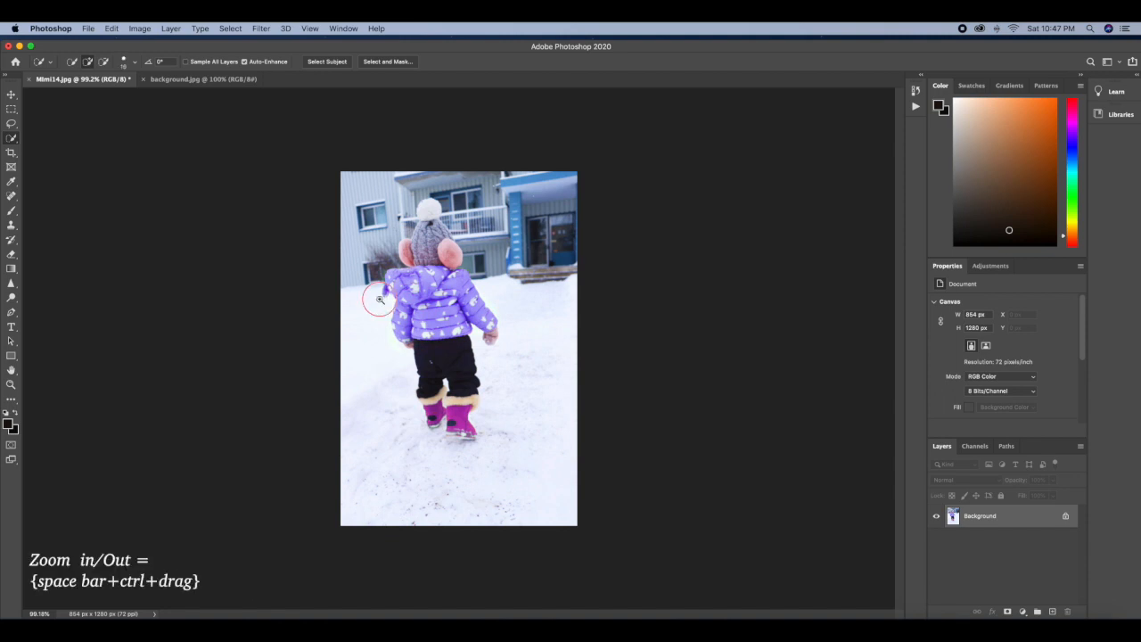
pyautogui.click(378, 299)
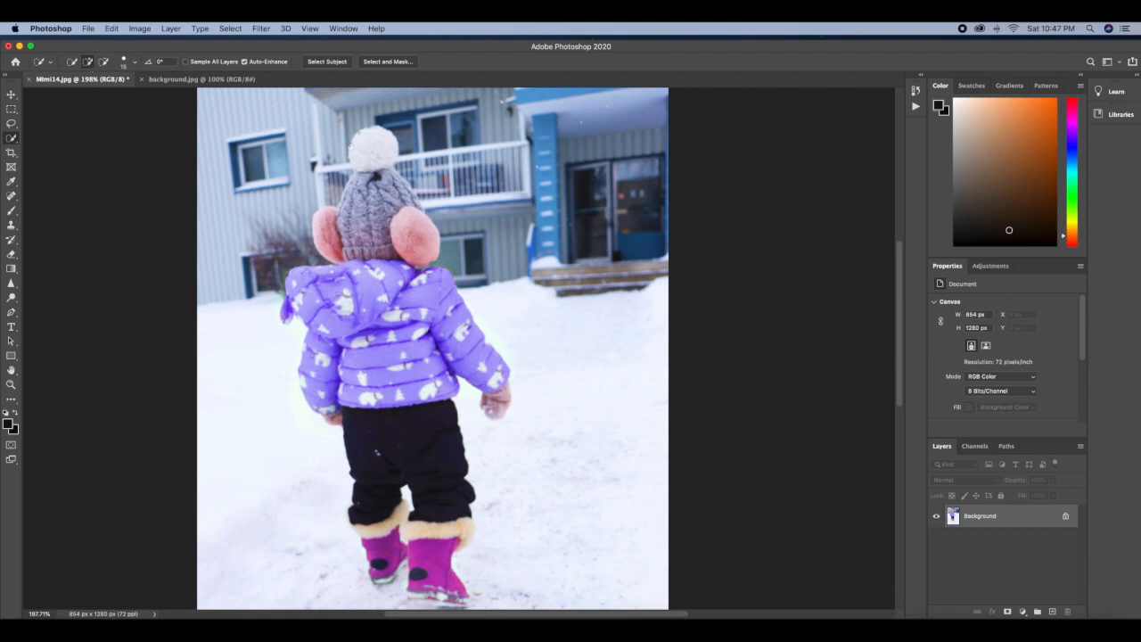
pyautogui.click(326, 61)
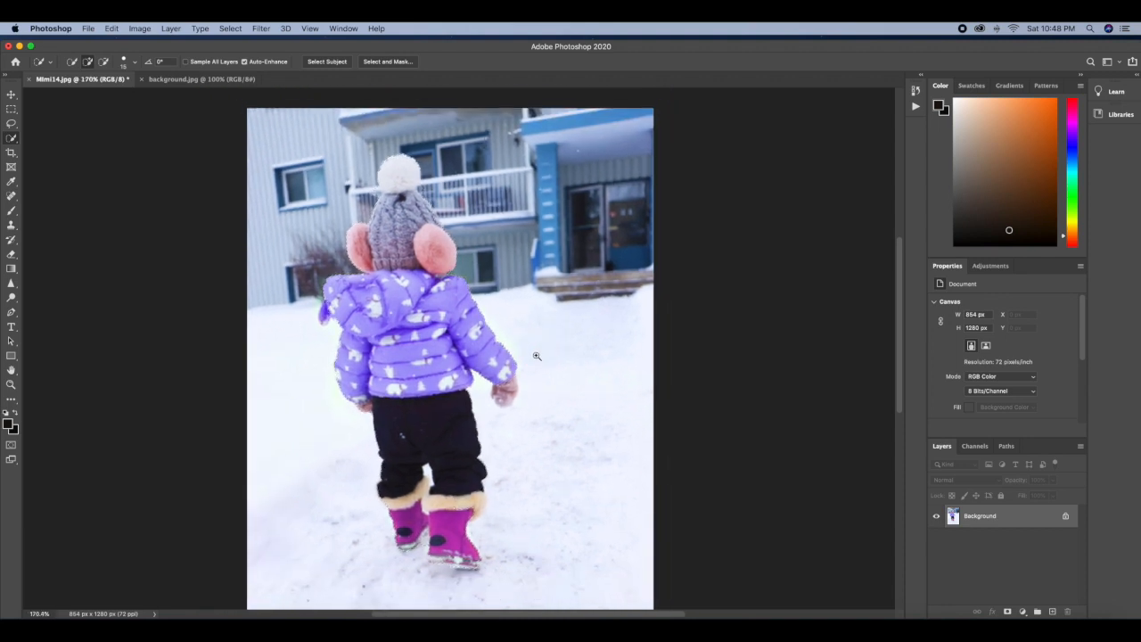
# Paint the selection over the girl, extending it down across her legs and boots.
pyautogui.click(326, 60)
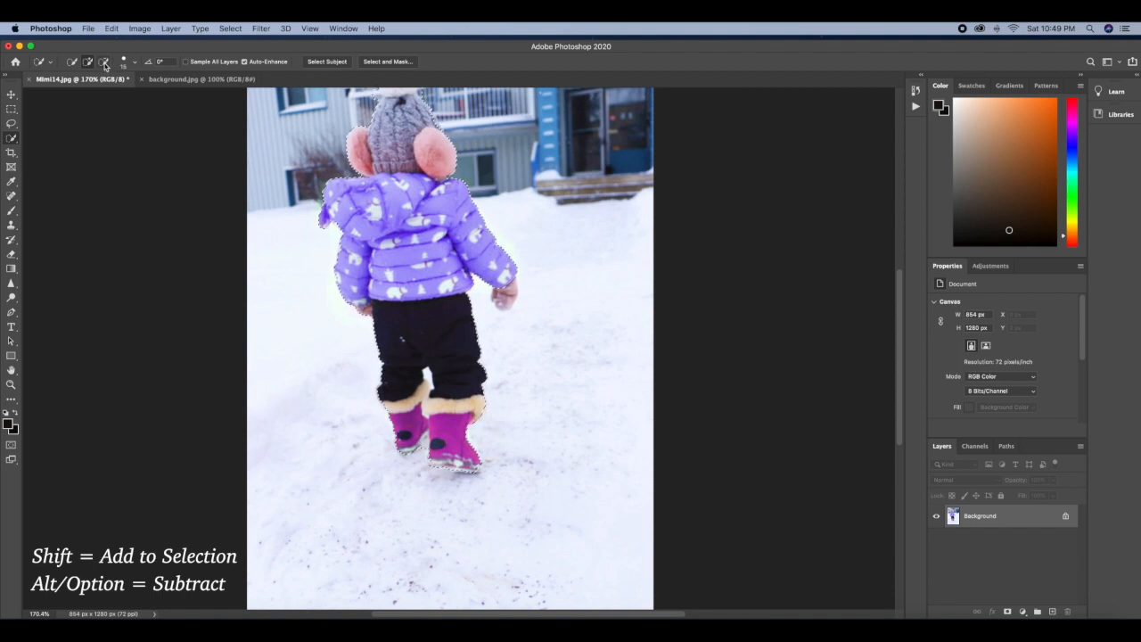
pyautogui.moveTo(104, 61)
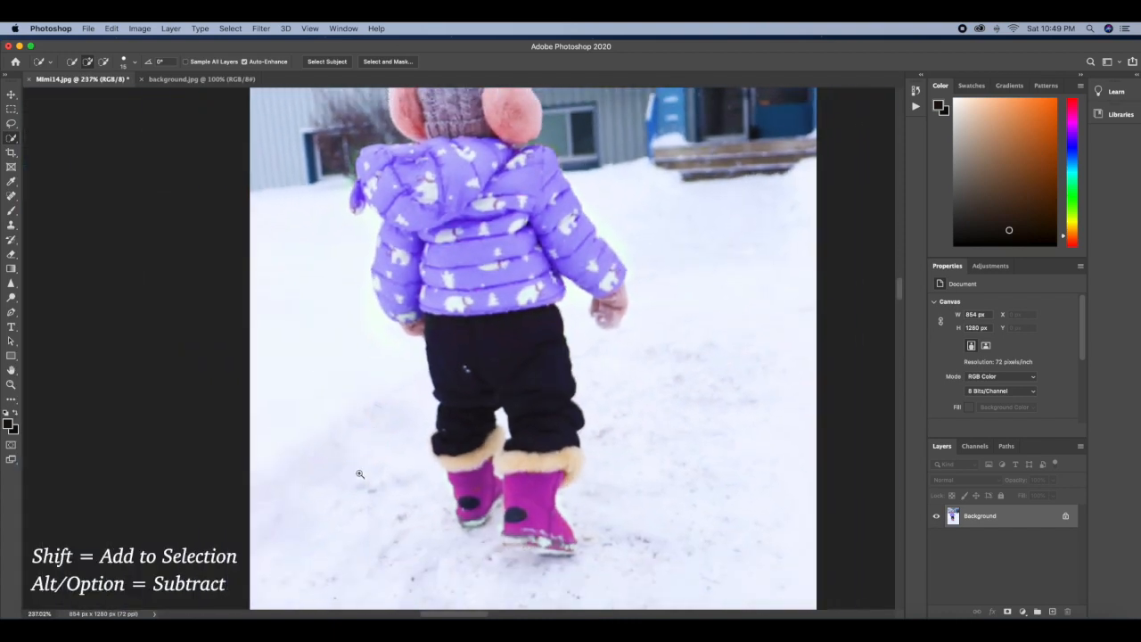
pyautogui.click(328, 60)
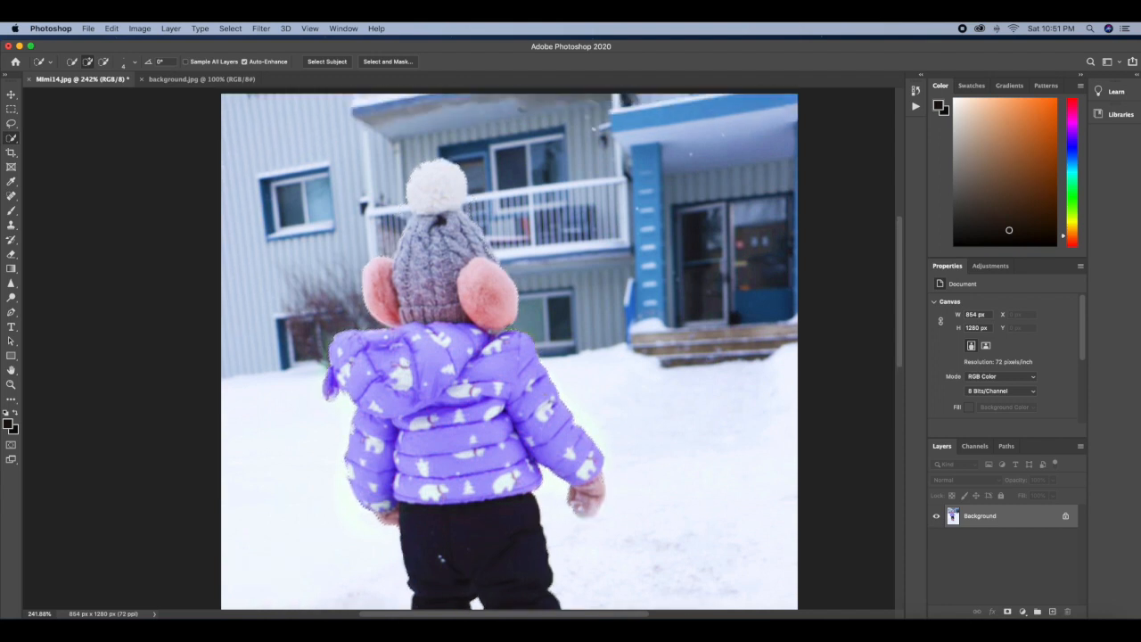
# Refine the selection edge along the outline of the purple jacket and hands.
pyautogui.click(327, 61)
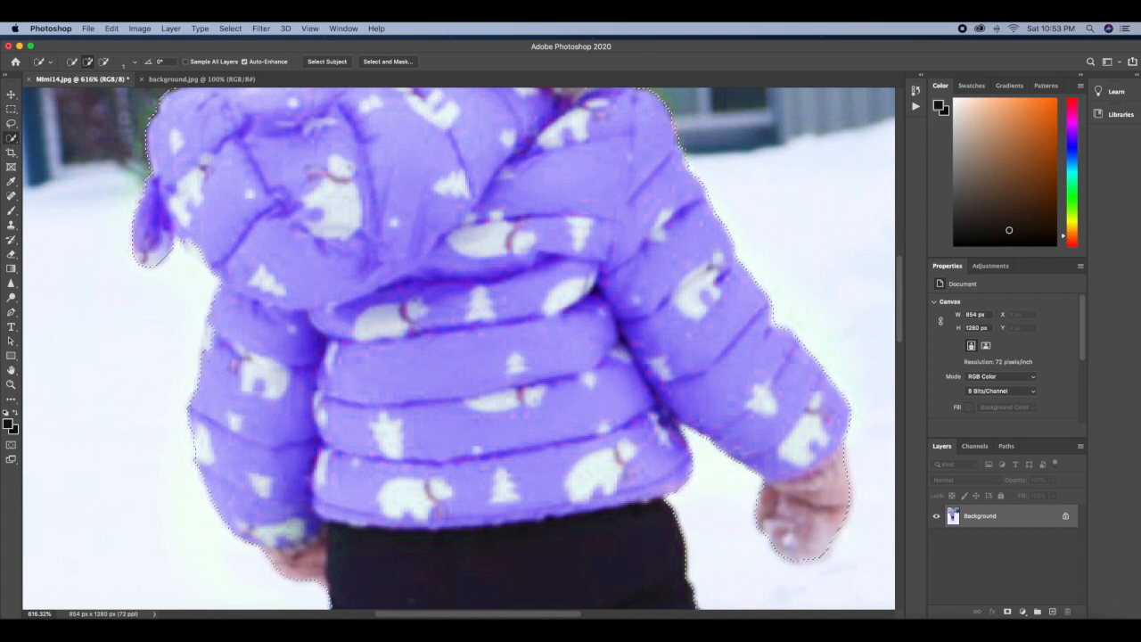
# Scroll down to the legs and pink boots to finish the selection there.
pyautogui.scroll(-3)
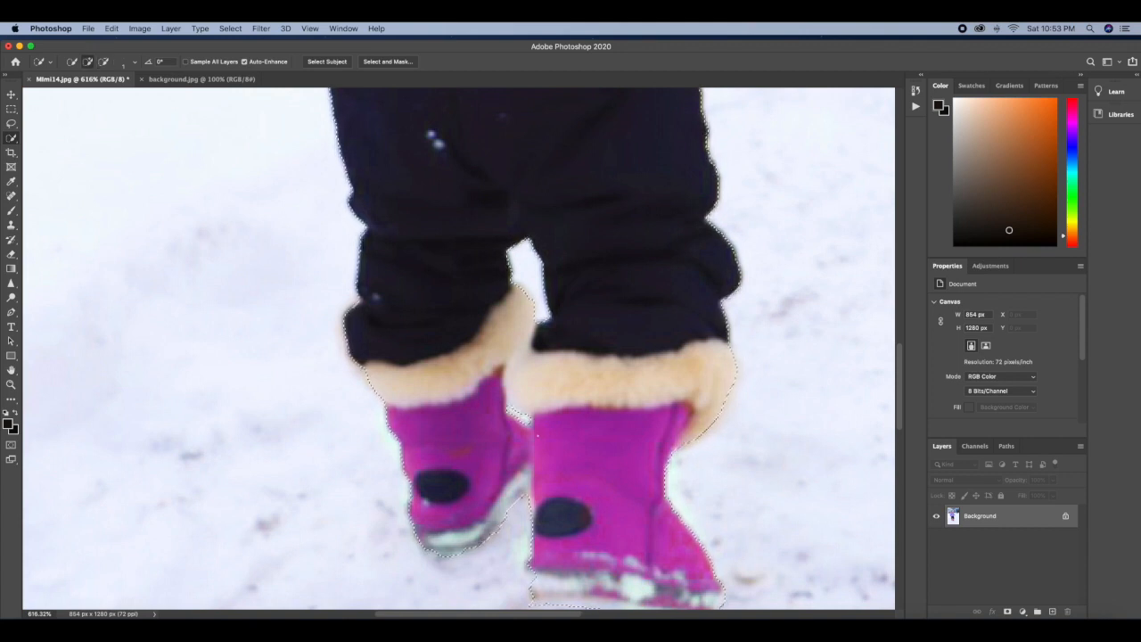
pyautogui.scroll(-3)
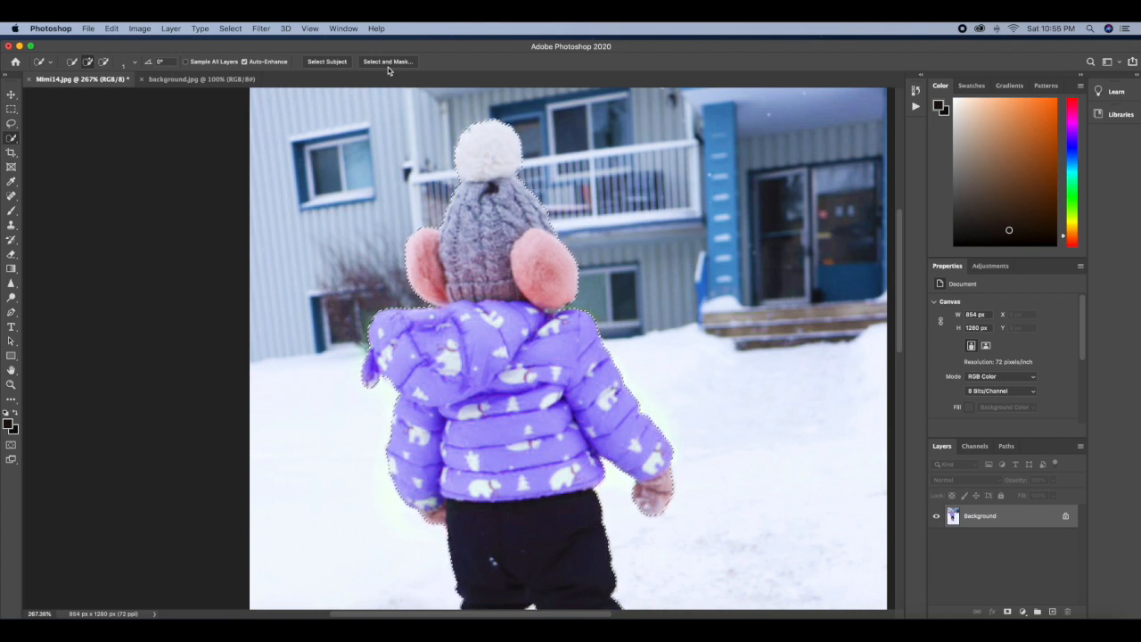
pyautogui.moveTo(387, 60)
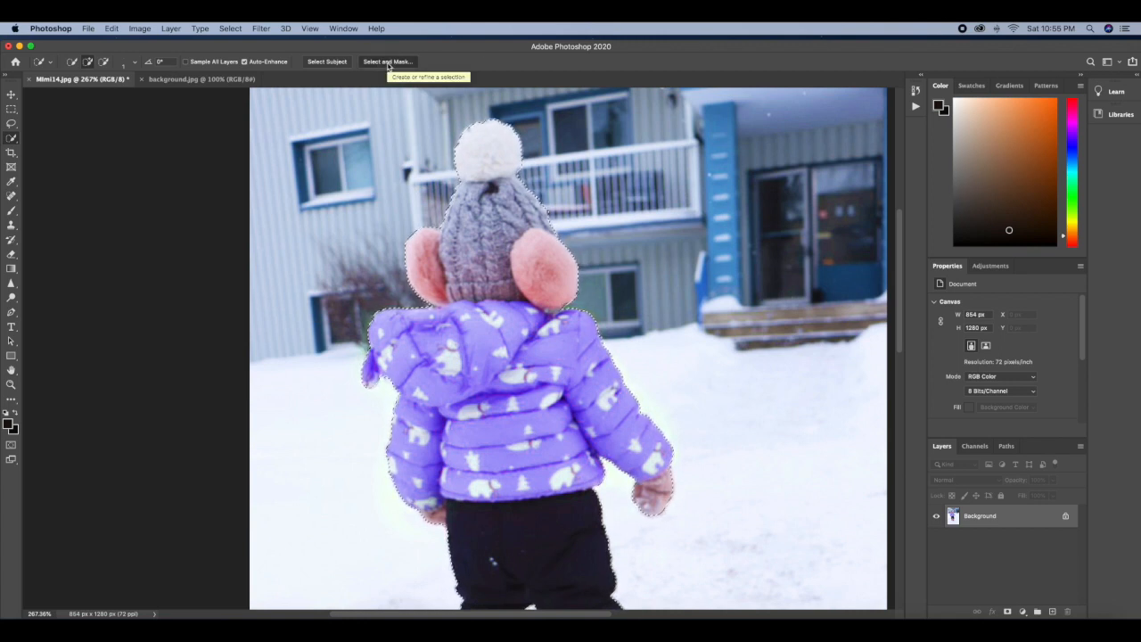
# Enter Select and Mask, showing the selected girl isolated against black.
pyautogui.click(389, 60)
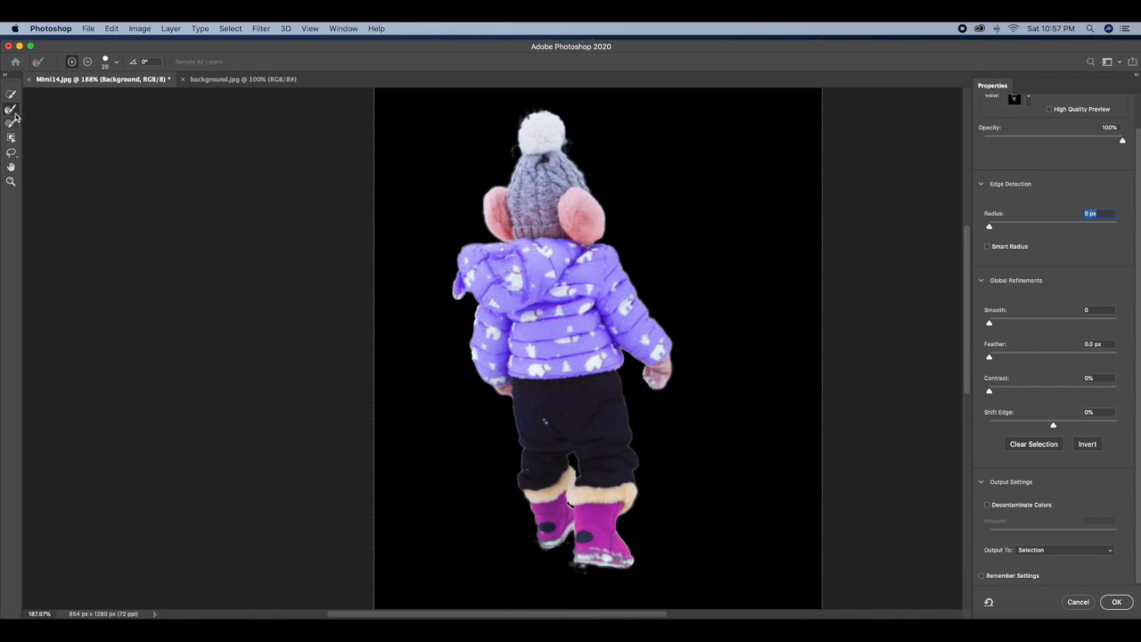
pyautogui.moveTo(11, 110)
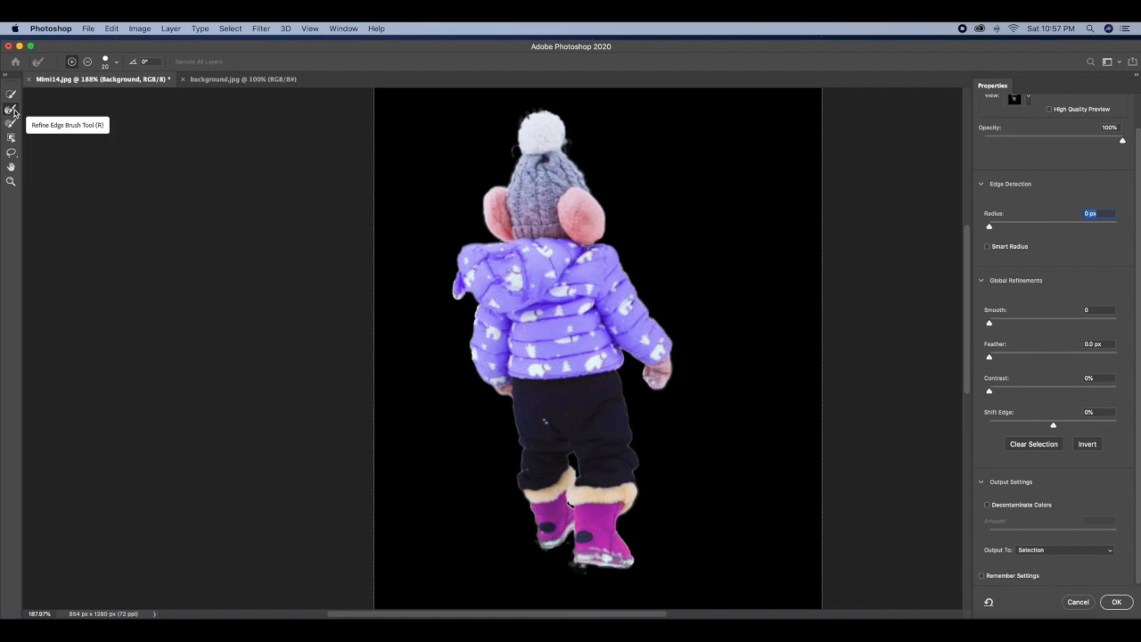
pyautogui.moveTo(11, 111)
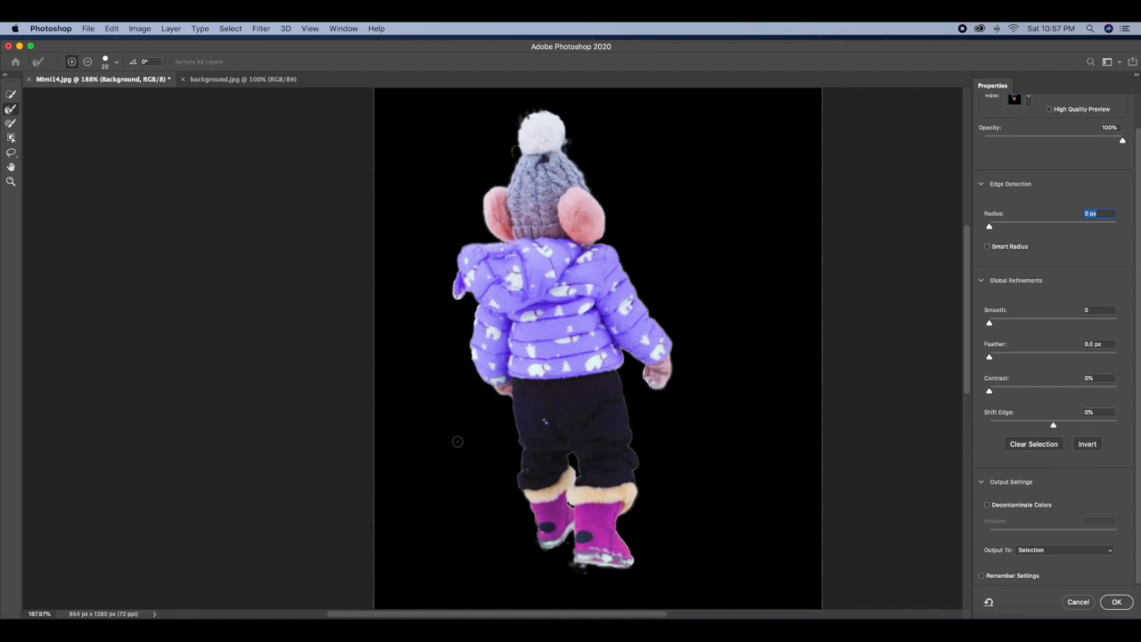
# Preview the cut-out as outline, On White and Onion Skin, and set Output To: New Layer.
pyautogui.click(1062, 549)
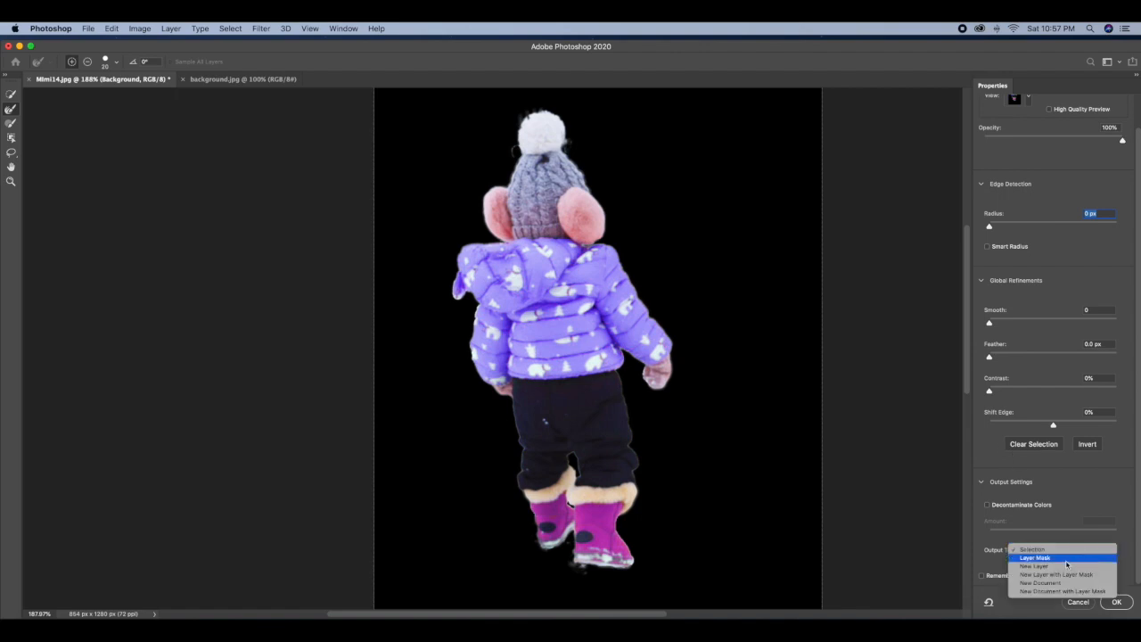
pyautogui.moveTo(1034, 567)
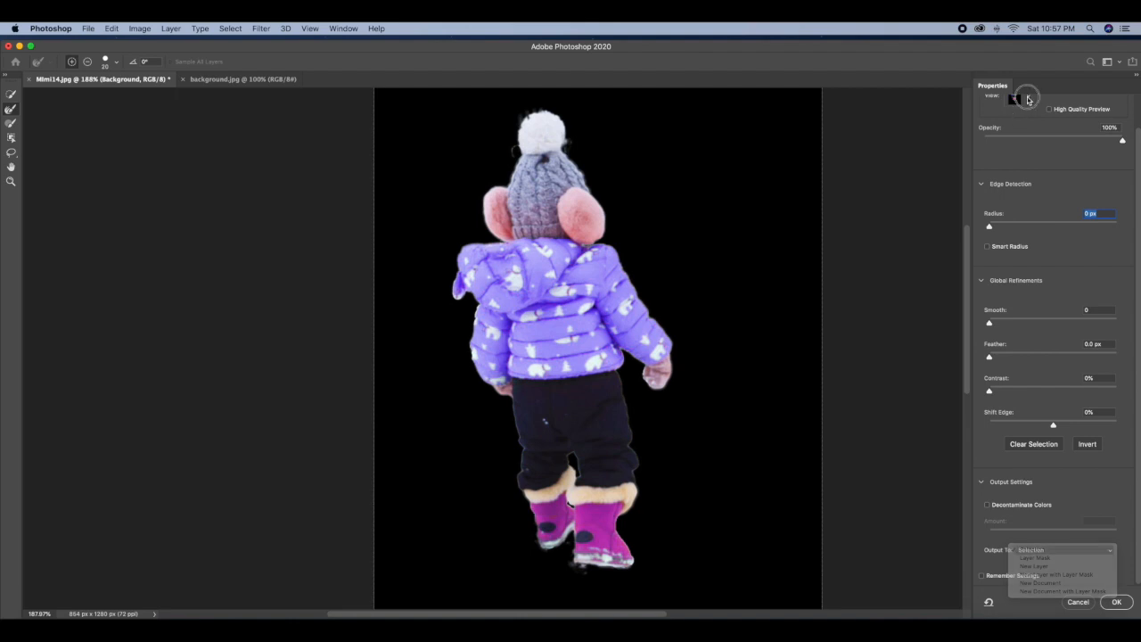
pyautogui.click(1020, 98)
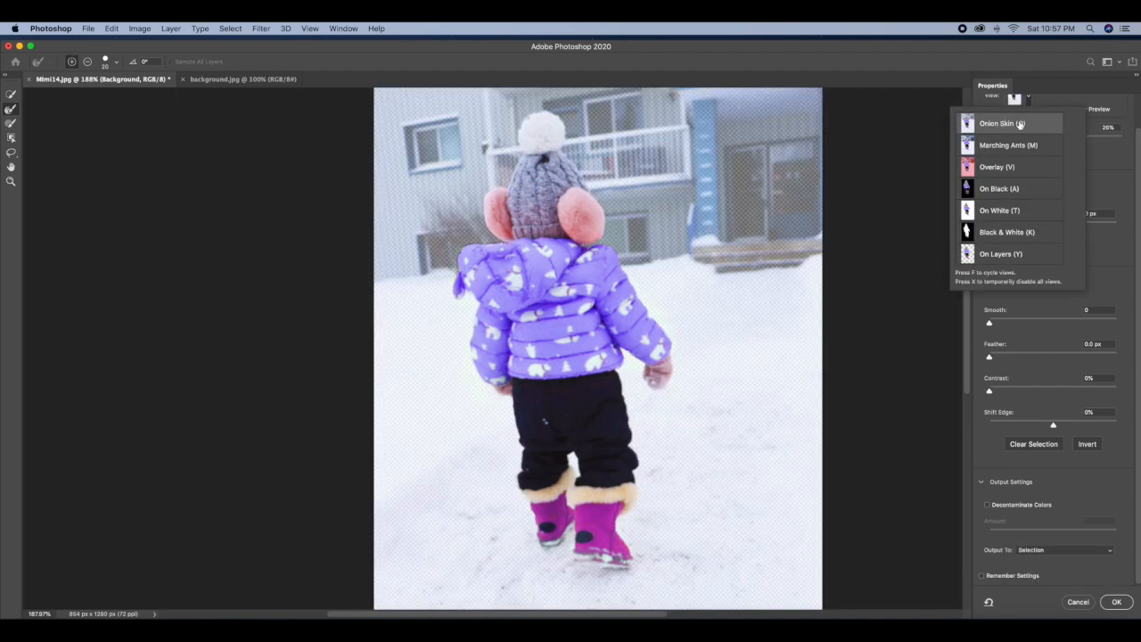
pyautogui.click(1009, 144)
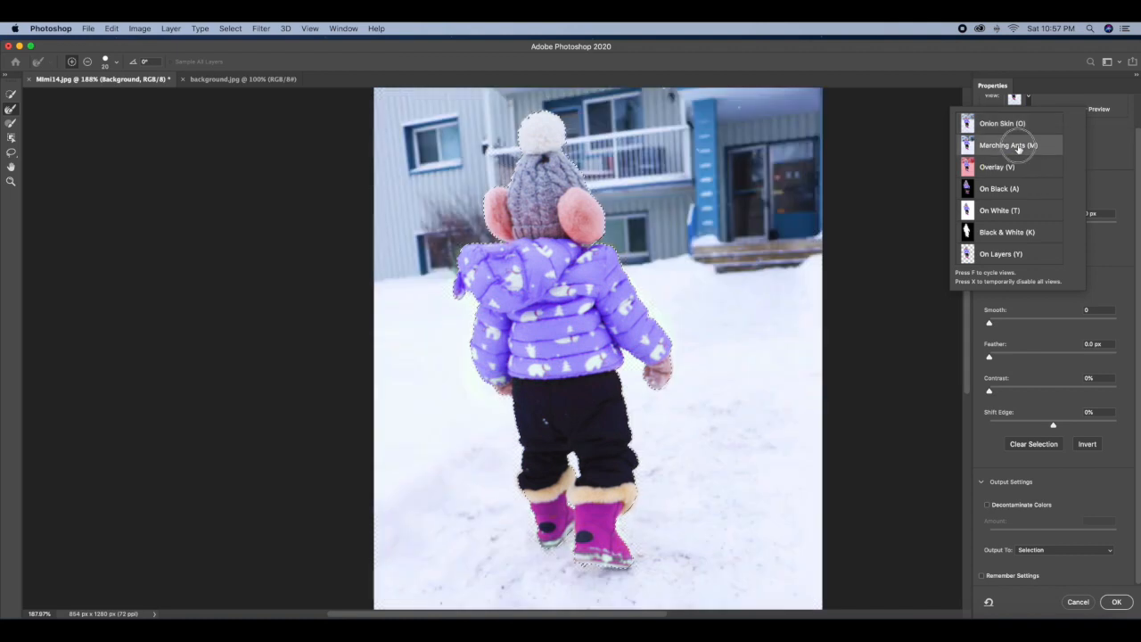
pyautogui.click(997, 168)
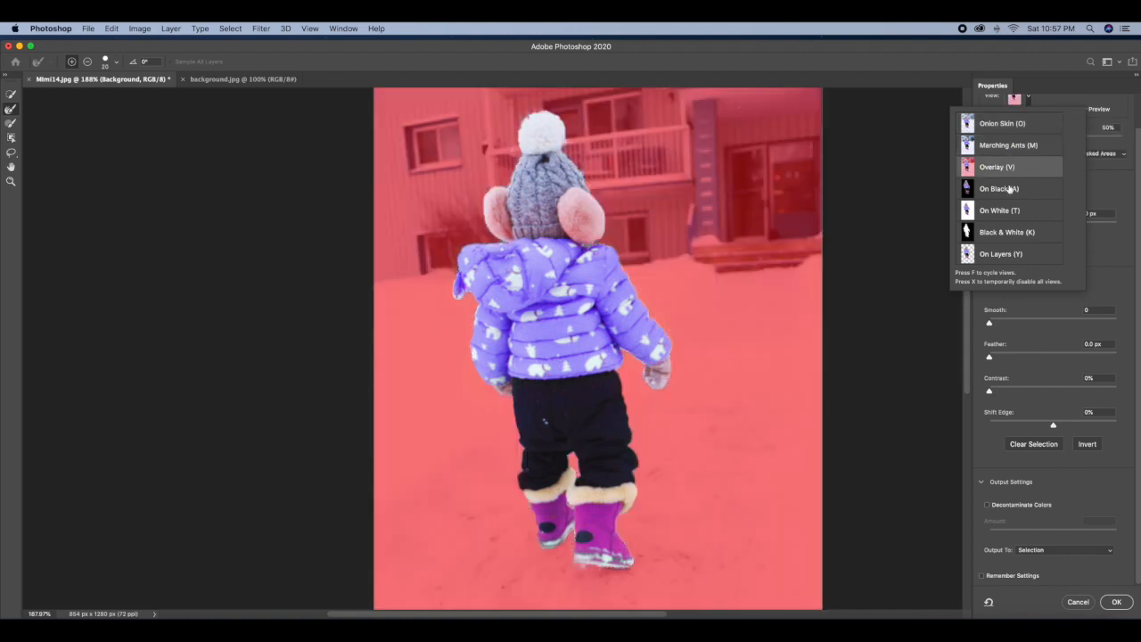
pyautogui.click(998, 210)
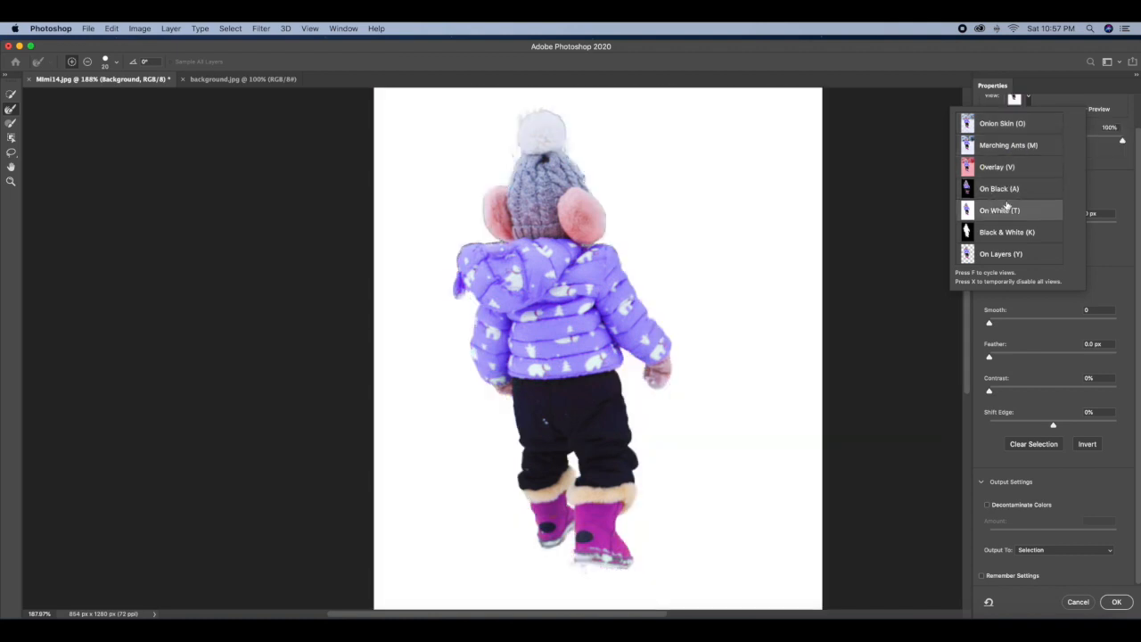
pyautogui.click(998, 211)
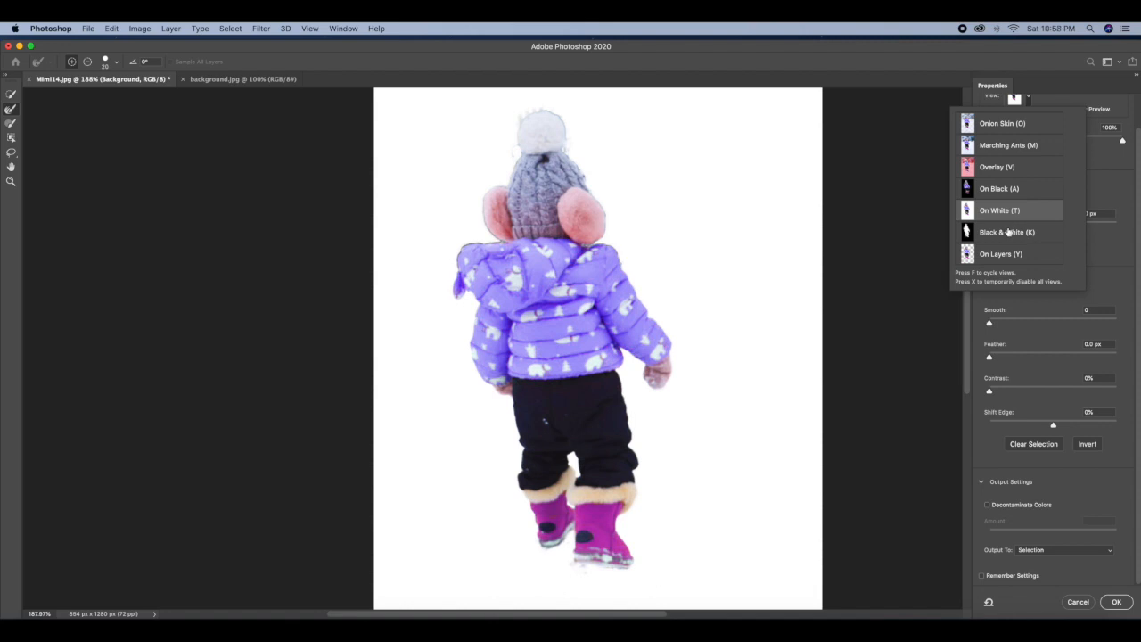
pyautogui.click(1002, 123)
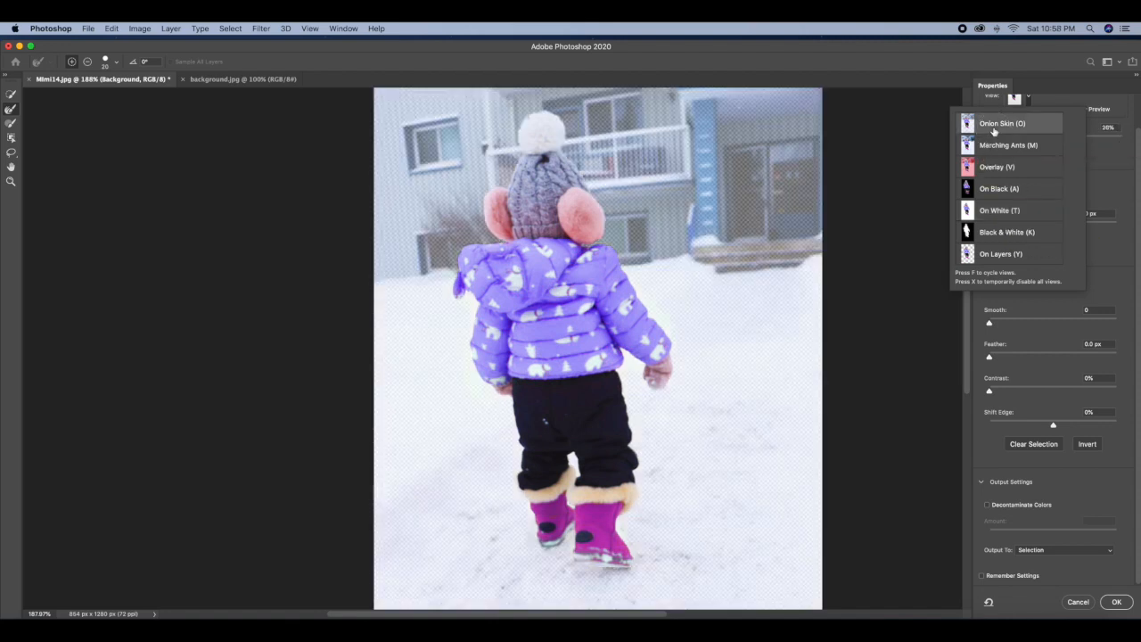
pyautogui.moveTo(996, 228)
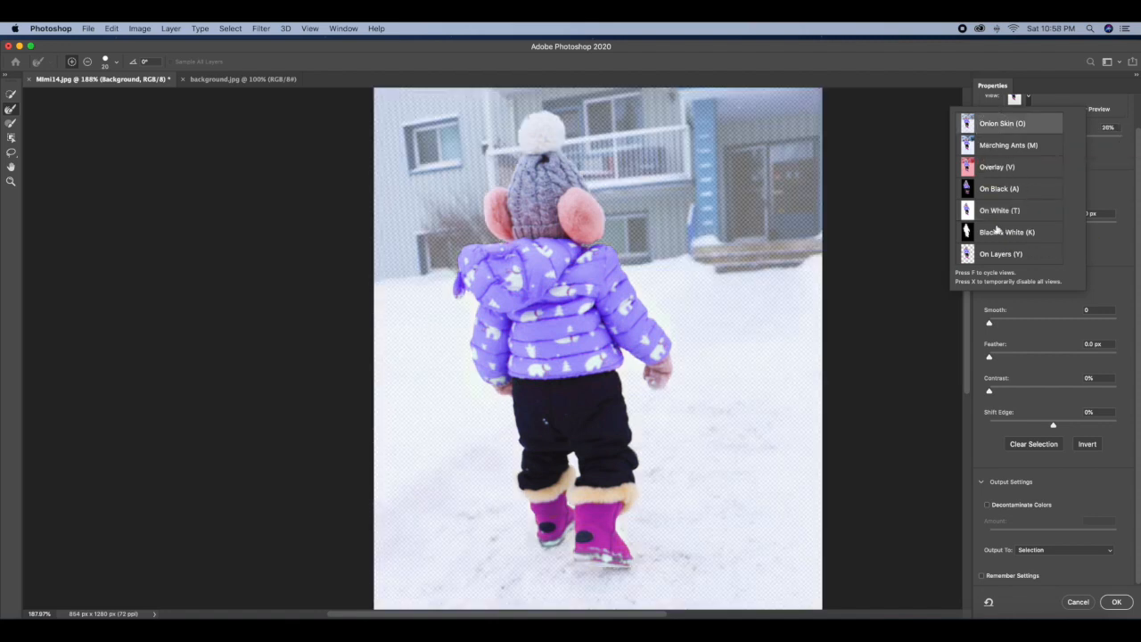
pyautogui.click(1005, 231)
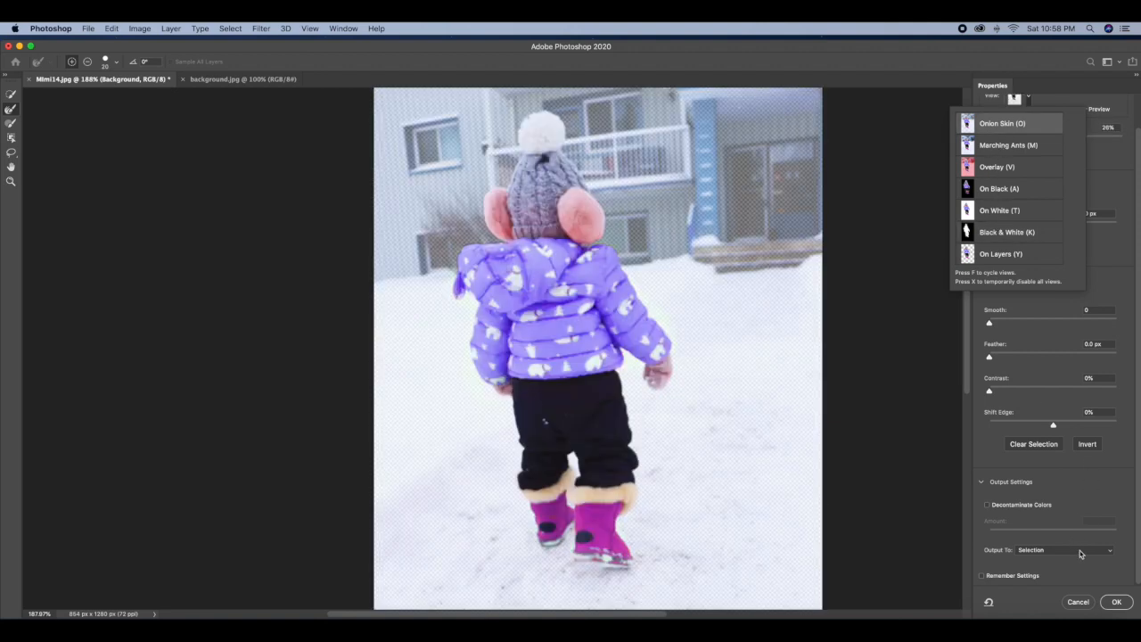
pyautogui.click(1066, 549)
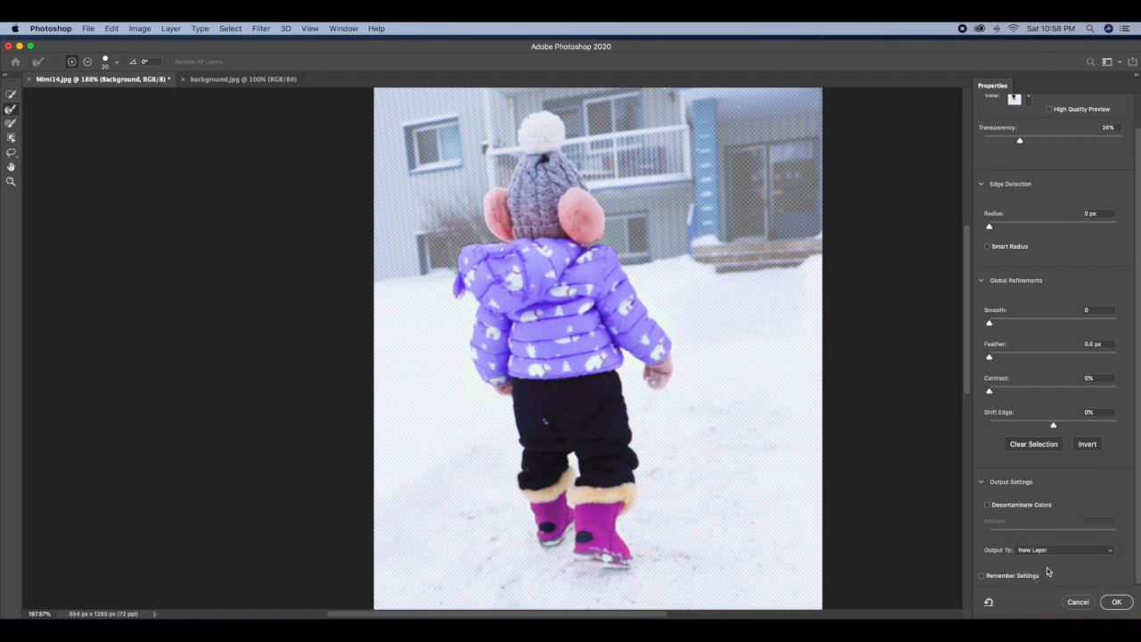
# Commit Select and Mask to create the cut-out layer and move the girl right of the original.
pyautogui.click(1116, 603)
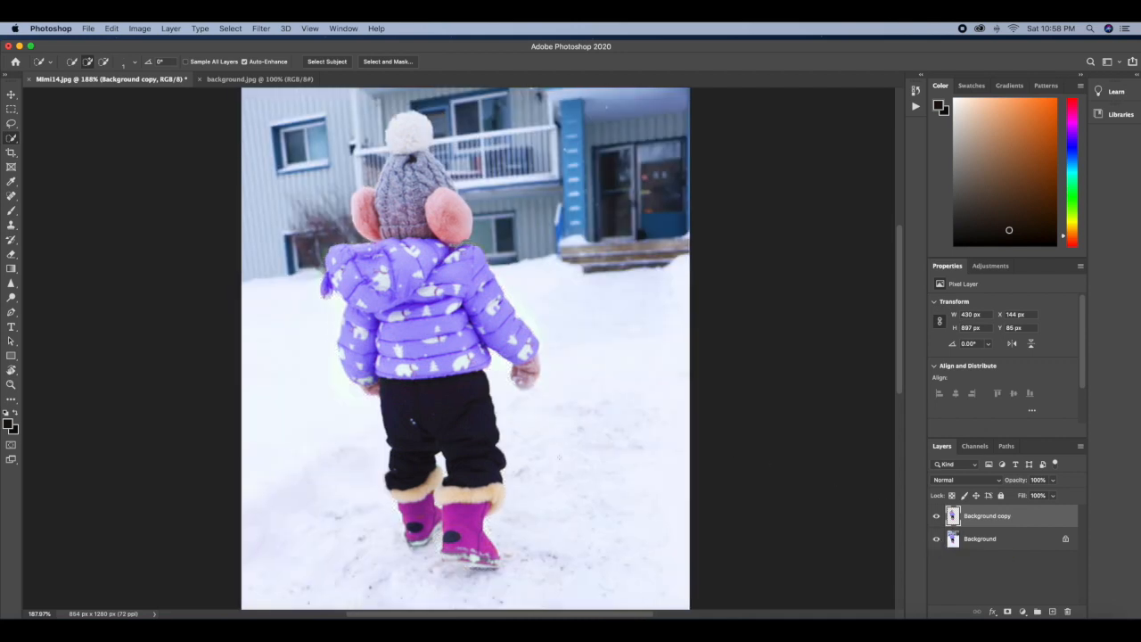
pyautogui.moveTo(410, 312); pyautogui.dragTo(508, 317)
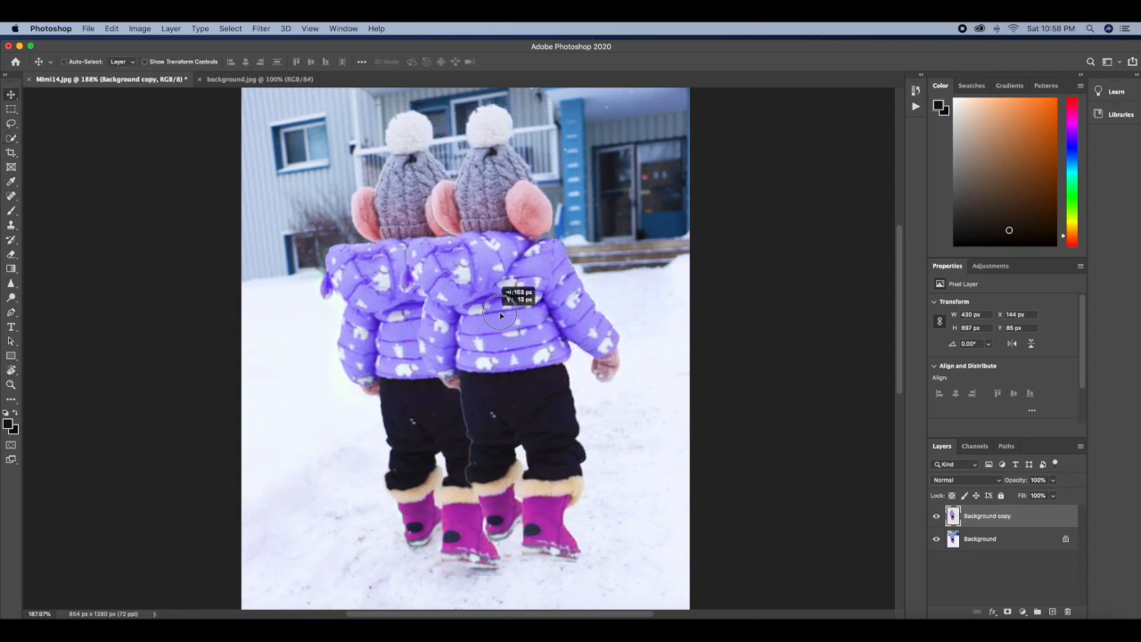
pyautogui.moveTo(499, 314); pyautogui.dragTo(570, 271)
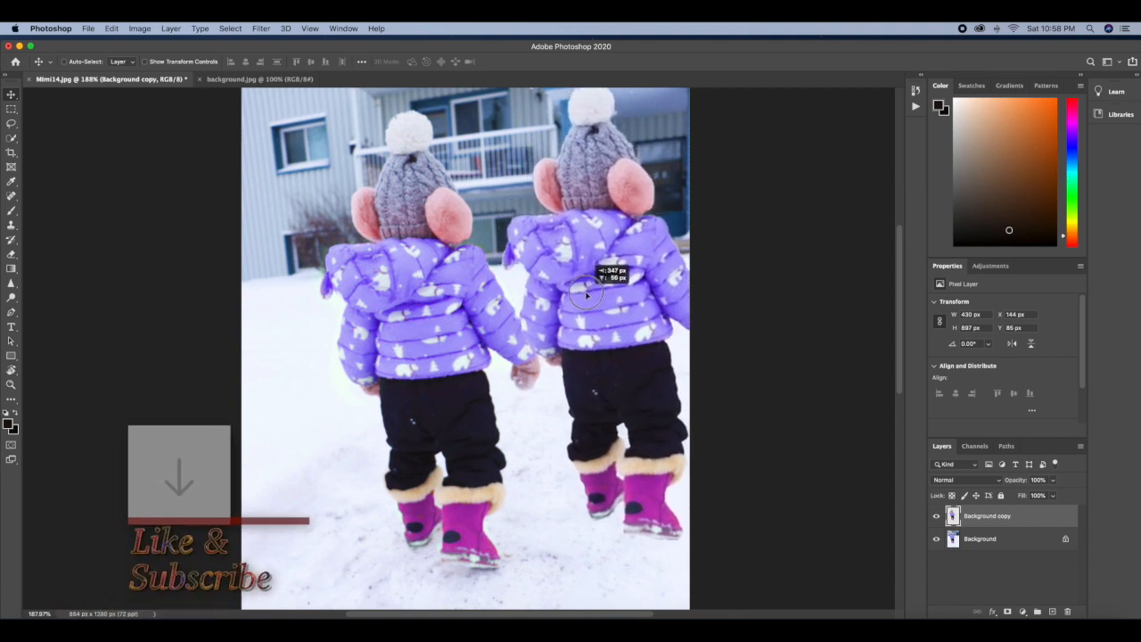
pyautogui.moveTo(586, 294); pyautogui.dragTo(577, 281)
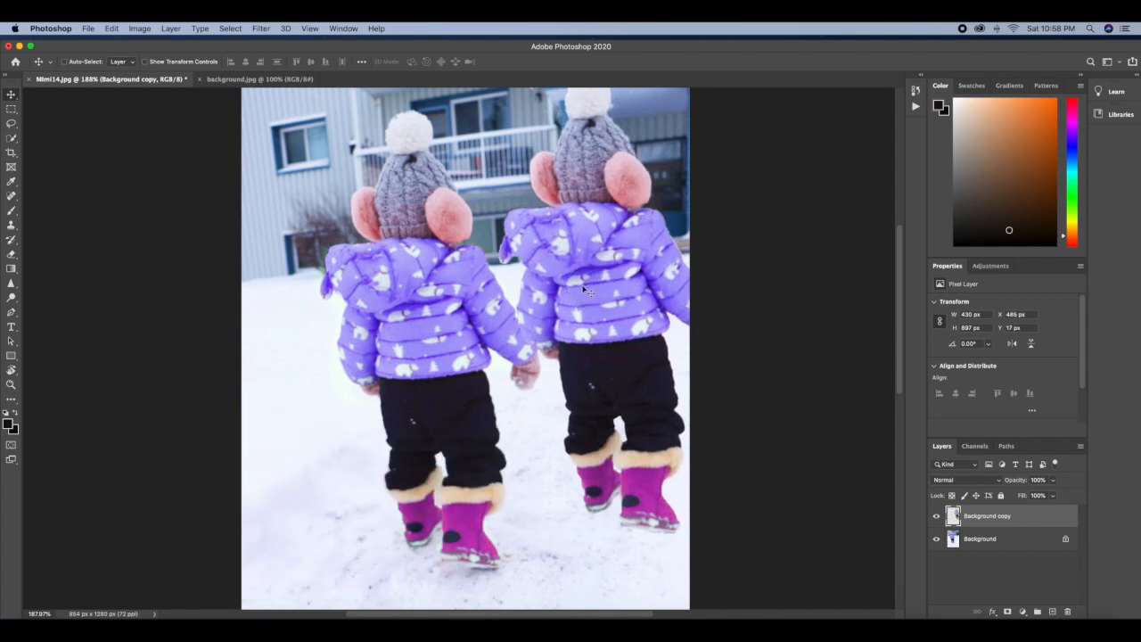
pyautogui.moveTo(638, 366)
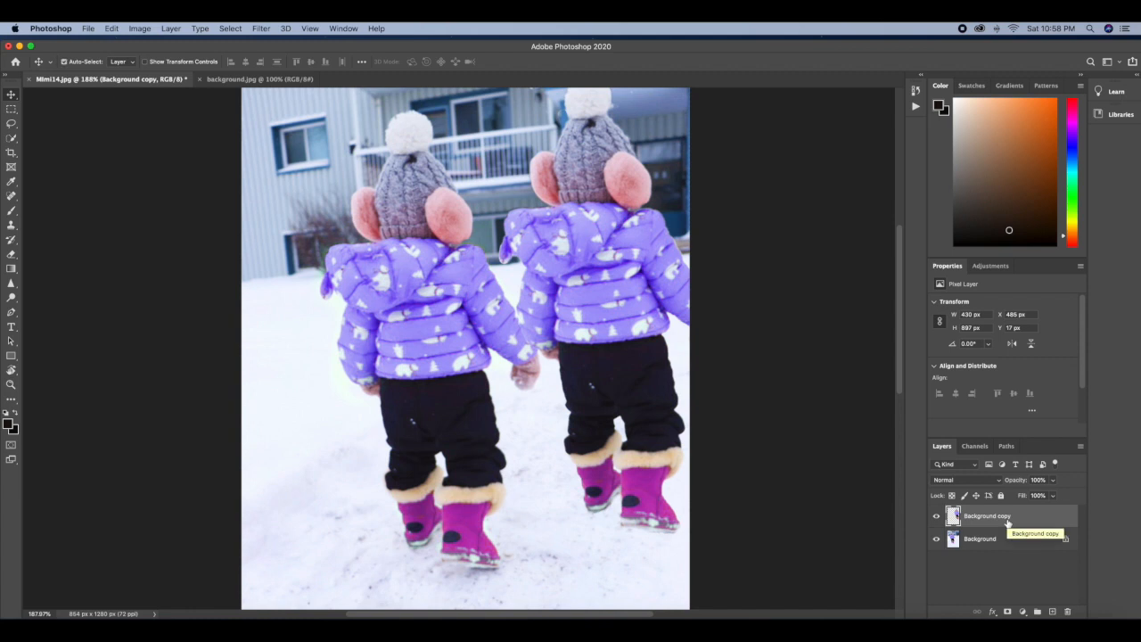
# Free Transform the cut-out girl smaller and place her near the house doorway.
pyautogui.press('cmd+t')
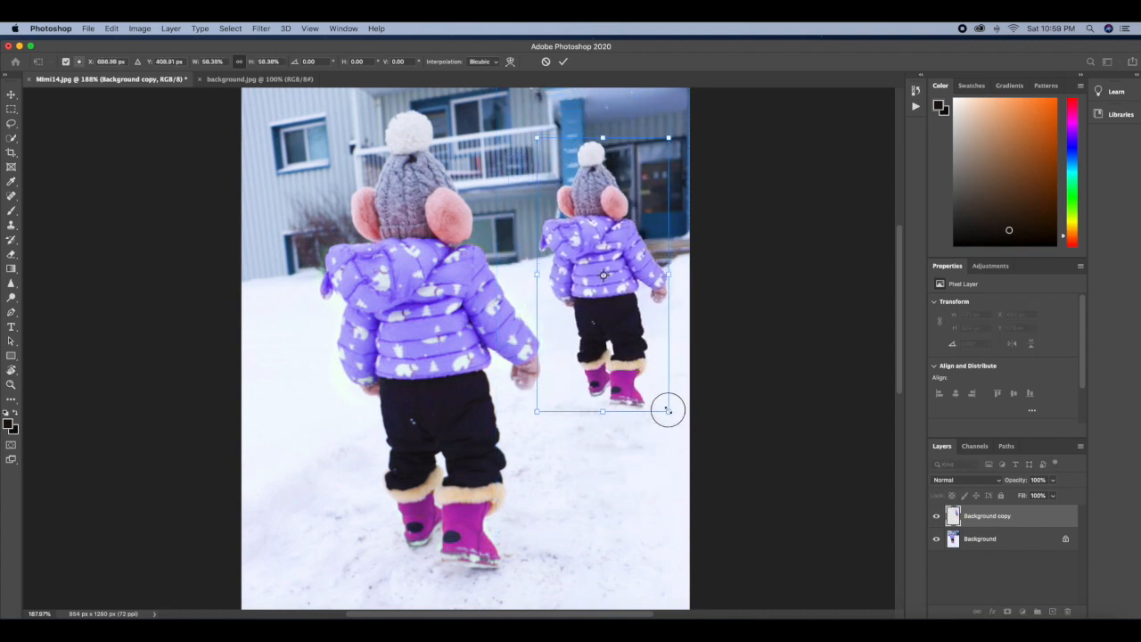
pyautogui.moveTo(668, 410); pyautogui.dragTo(663, 396)
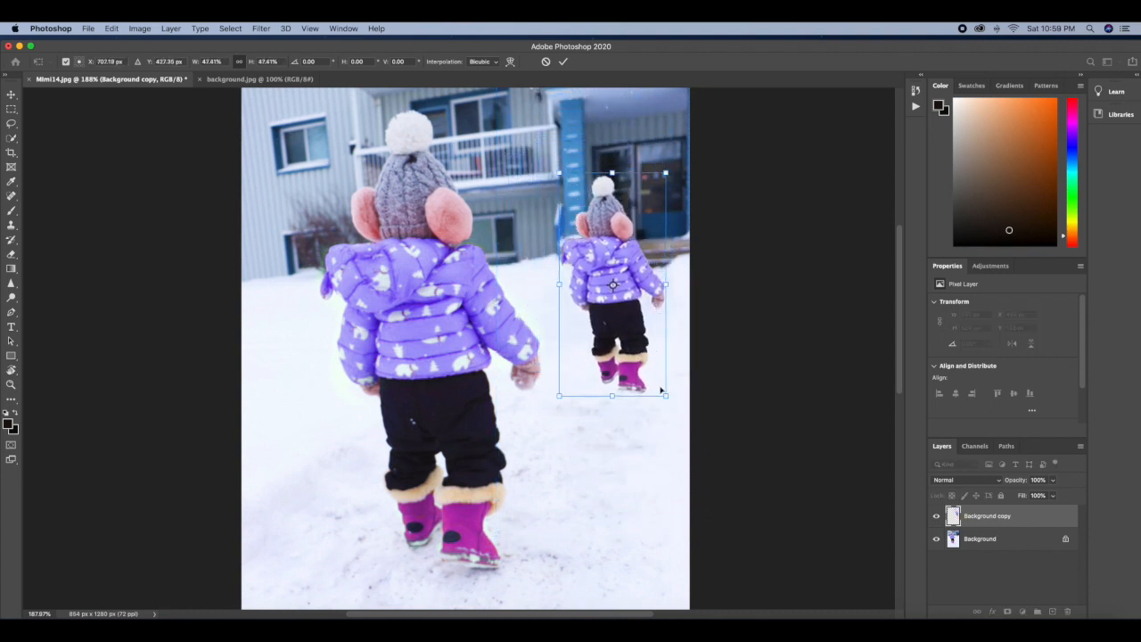
pyautogui.moveTo(665, 395); pyautogui.dragTo(650, 369)
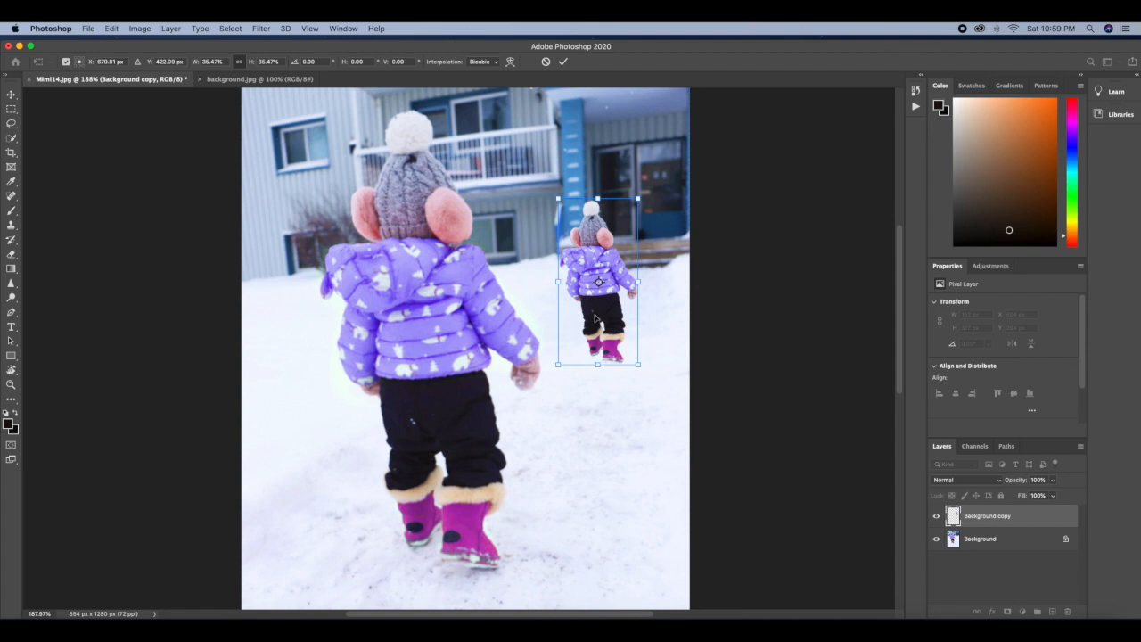
pyautogui.moveTo(599, 282); pyautogui.dragTo(602, 264)
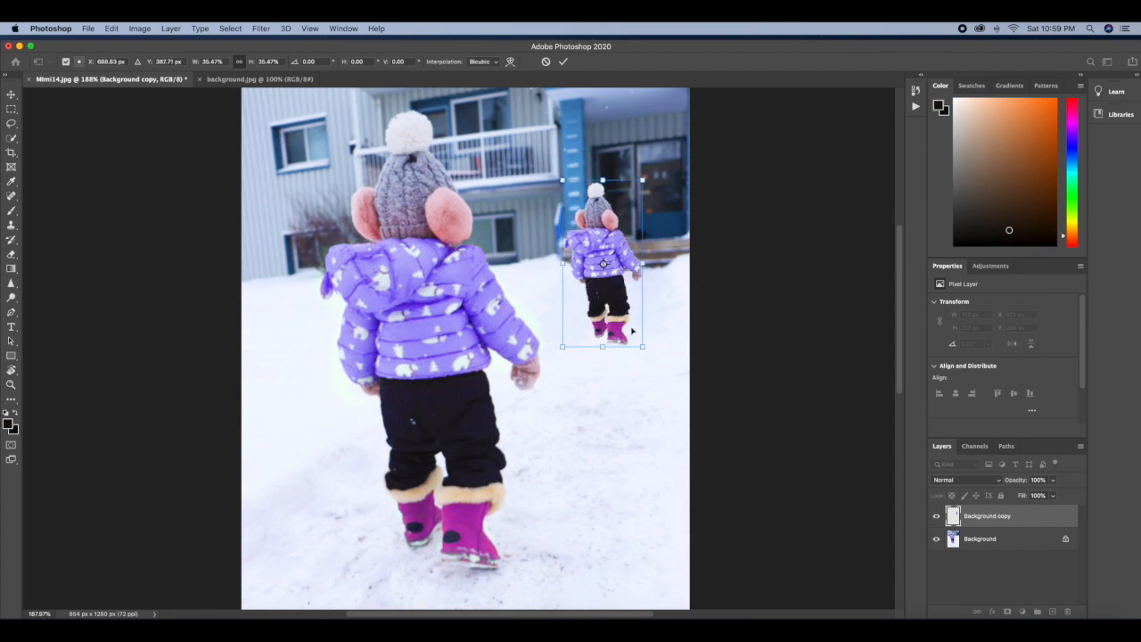
pyautogui.moveTo(642, 180); pyautogui.dragTo(638, 189)
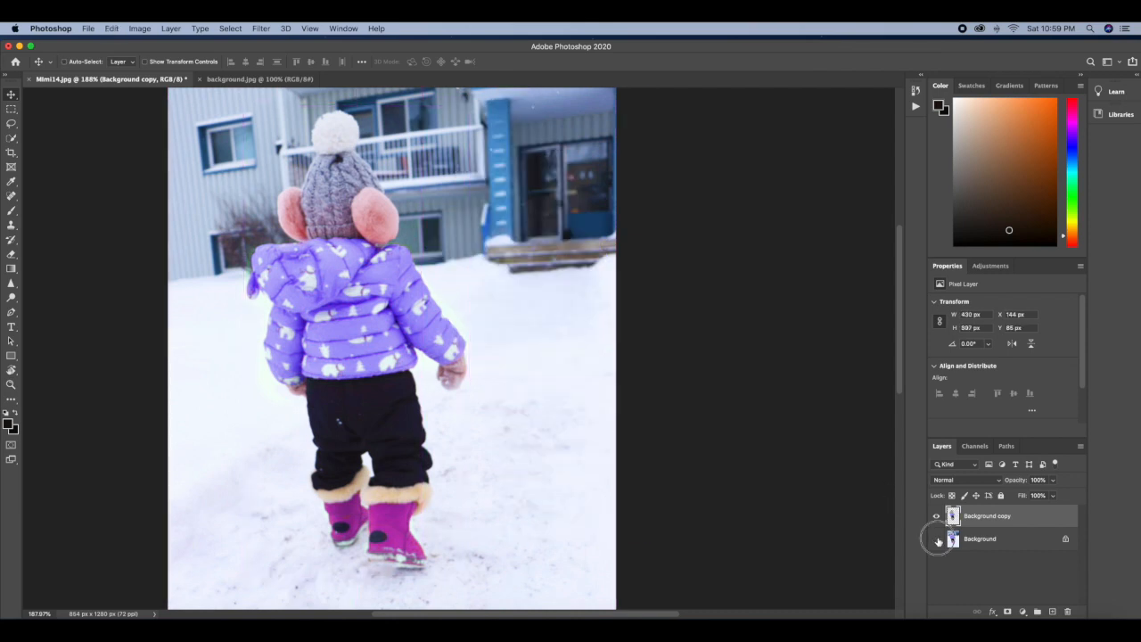
# Hide the snowy Background layer, glance at background.jpg, and return to the girl's document.
pyautogui.click(936, 539)
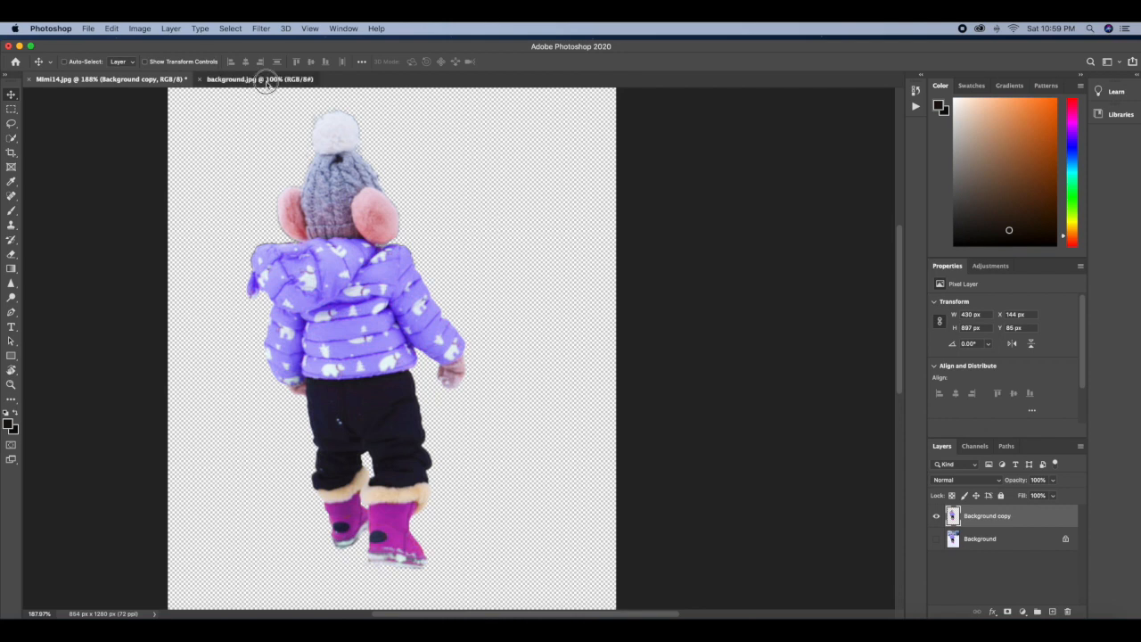
pyautogui.click(231, 78)
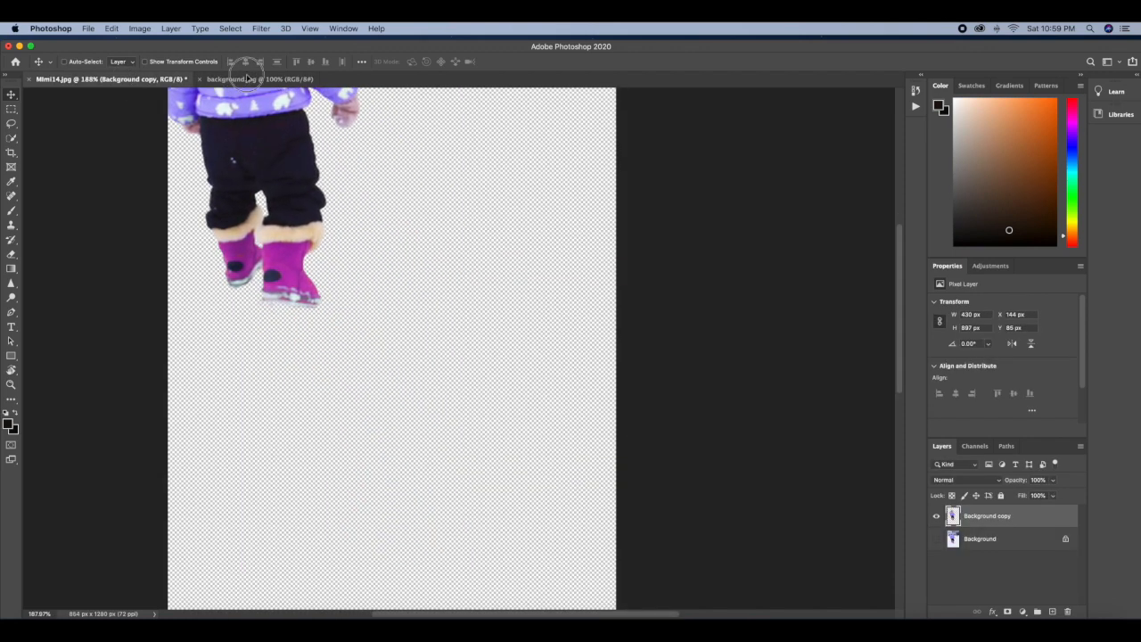
pyautogui.click(230, 78)
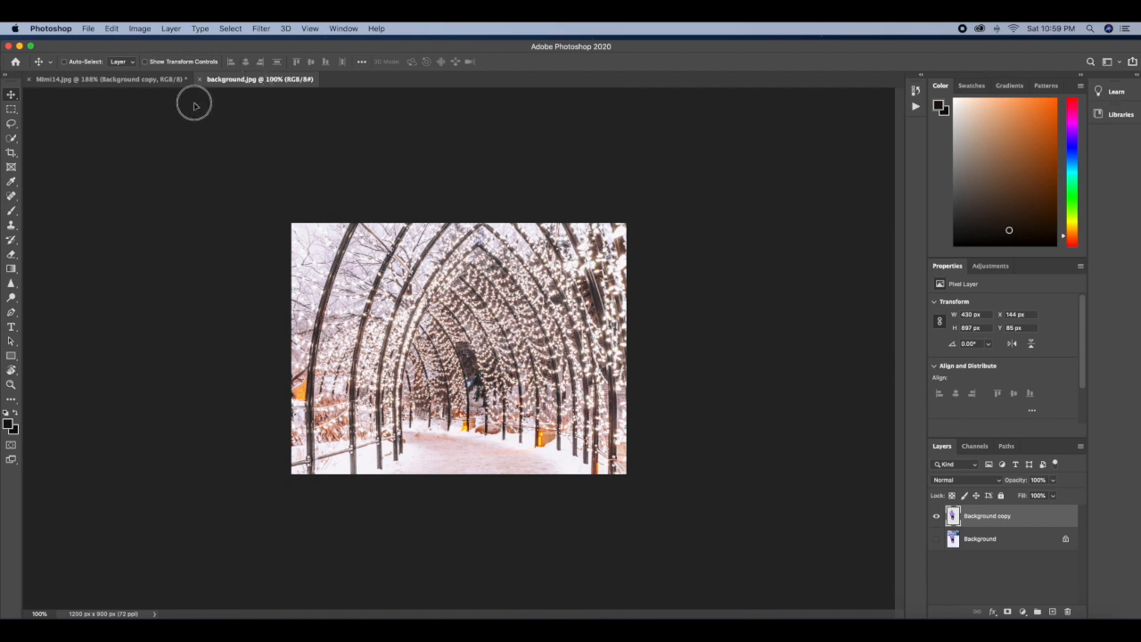
pyautogui.click(110, 78)
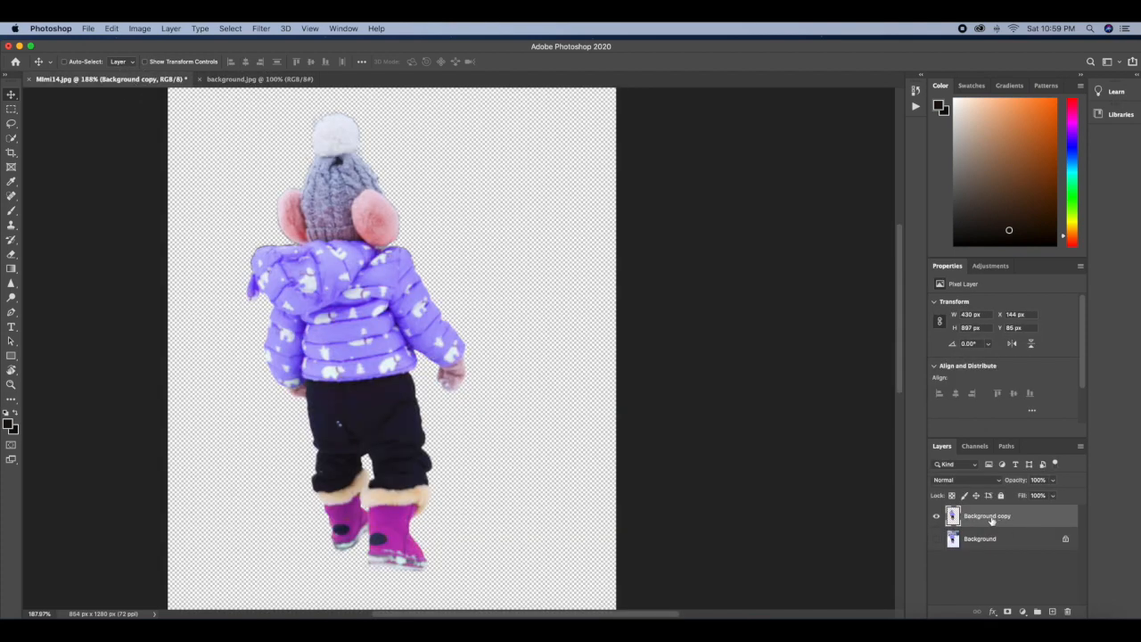
# Drag the cut-out girl into background.jpg, scale her down to suit the tunnel and commit.
pyautogui.moveTo(375, 339); pyautogui.dragTo(377, 275)
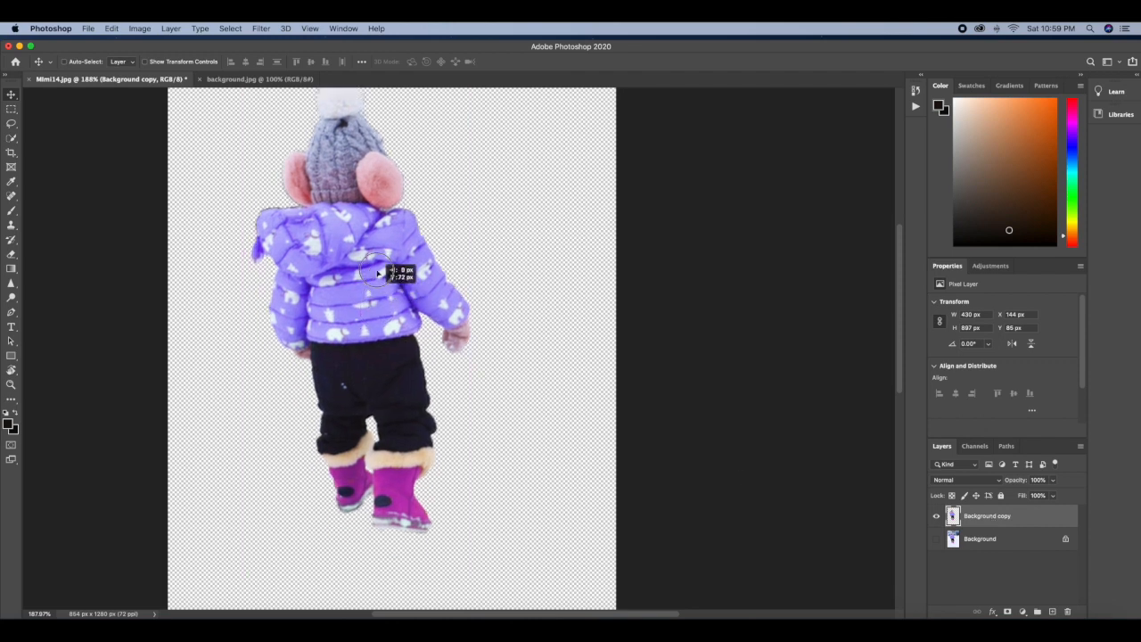
pyautogui.click(232, 79)
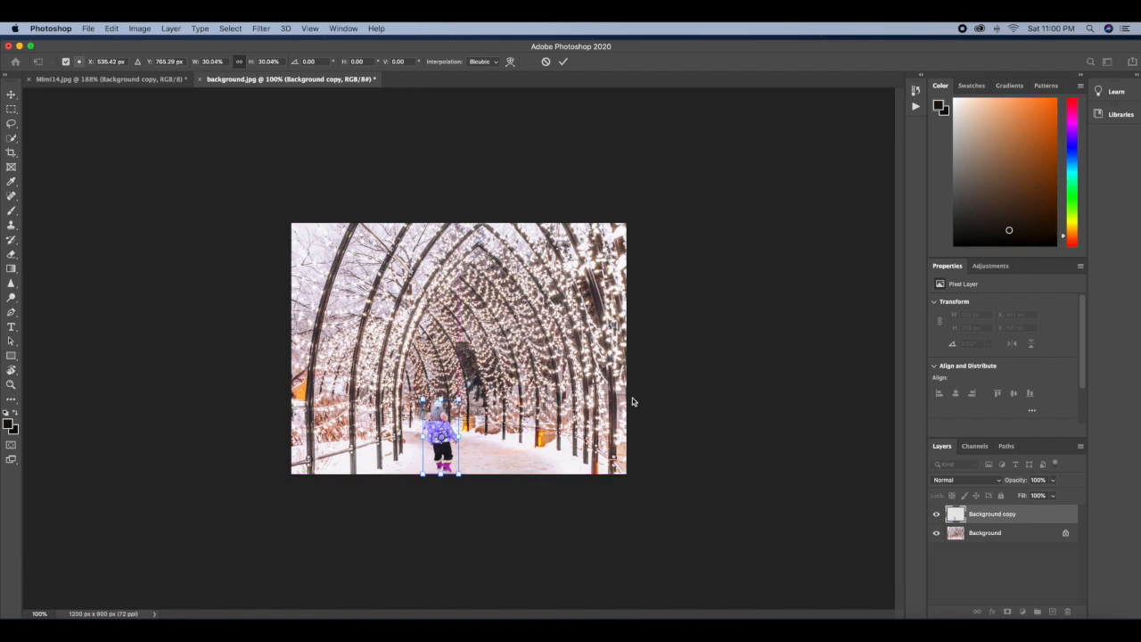
pyautogui.moveTo(462, 396); pyautogui.dragTo(467, 393)
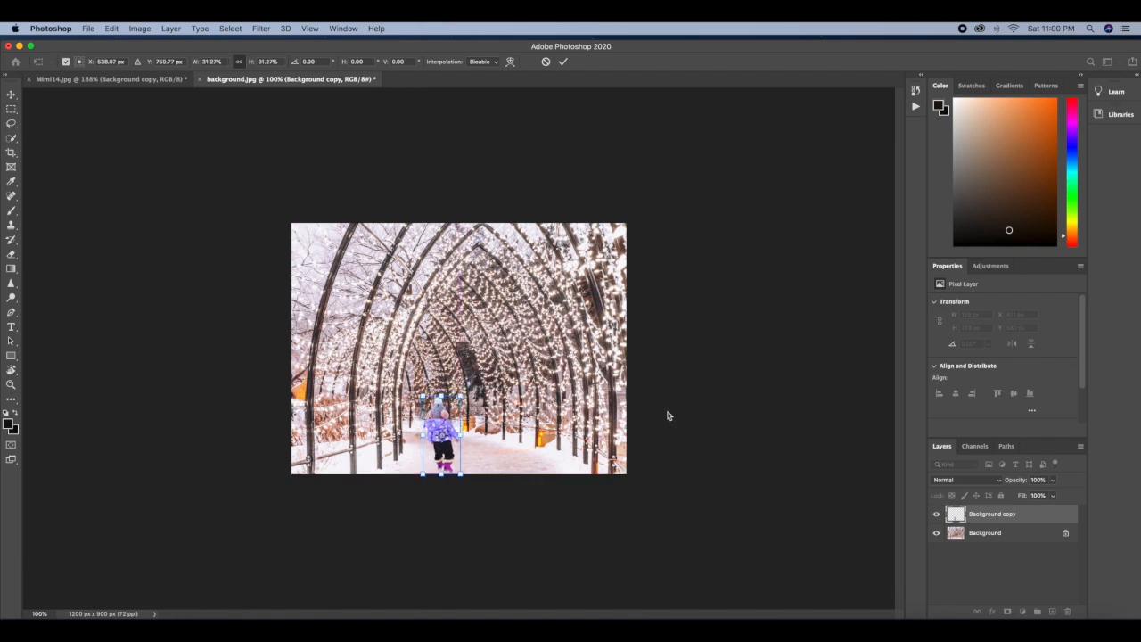
pyautogui.click(564, 61)
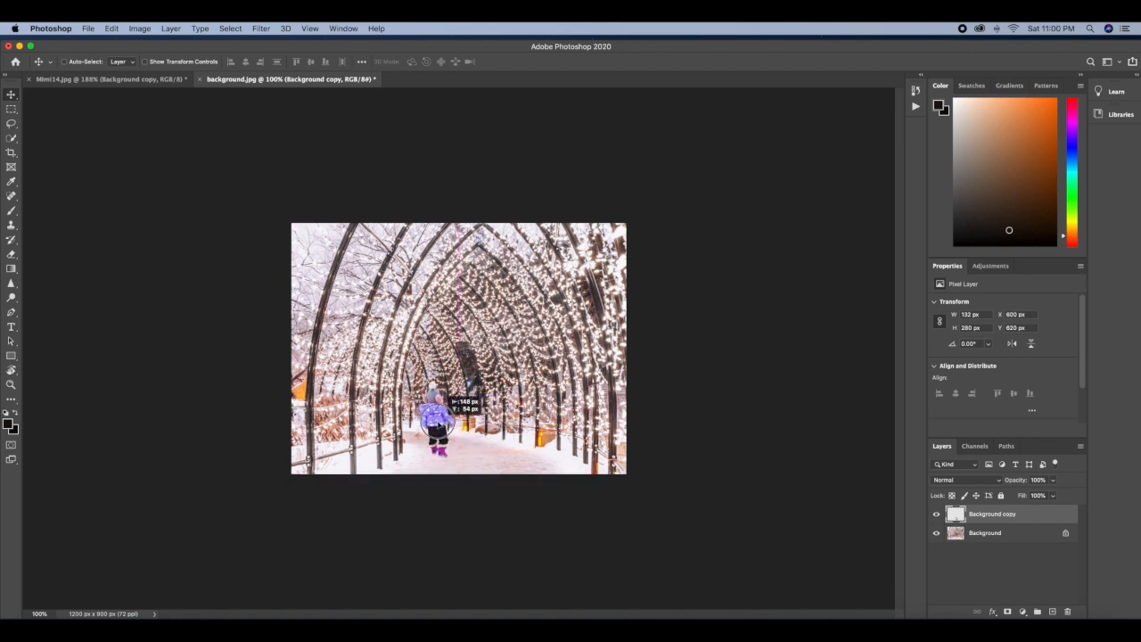
# Move the girl onto the middle of the path and flip her horizontally via Edit > Transform.
pyautogui.moveTo(436, 427); pyautogui.dragTo(532, 436)
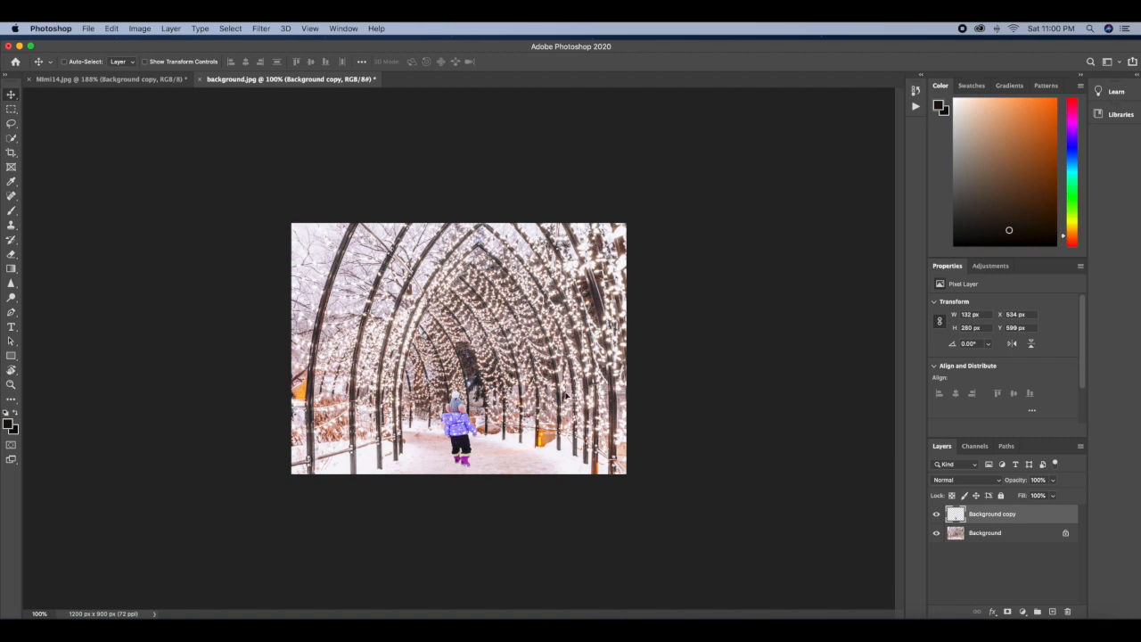
pyautogui.moveTo(474, 408)
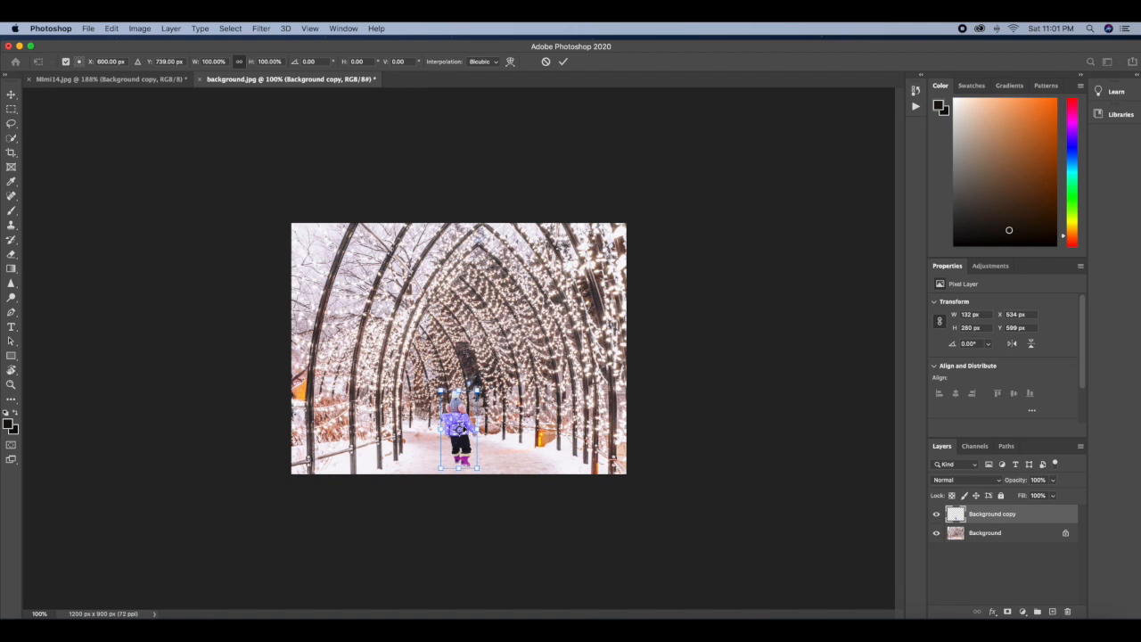
pyautogui.click(111, 29)
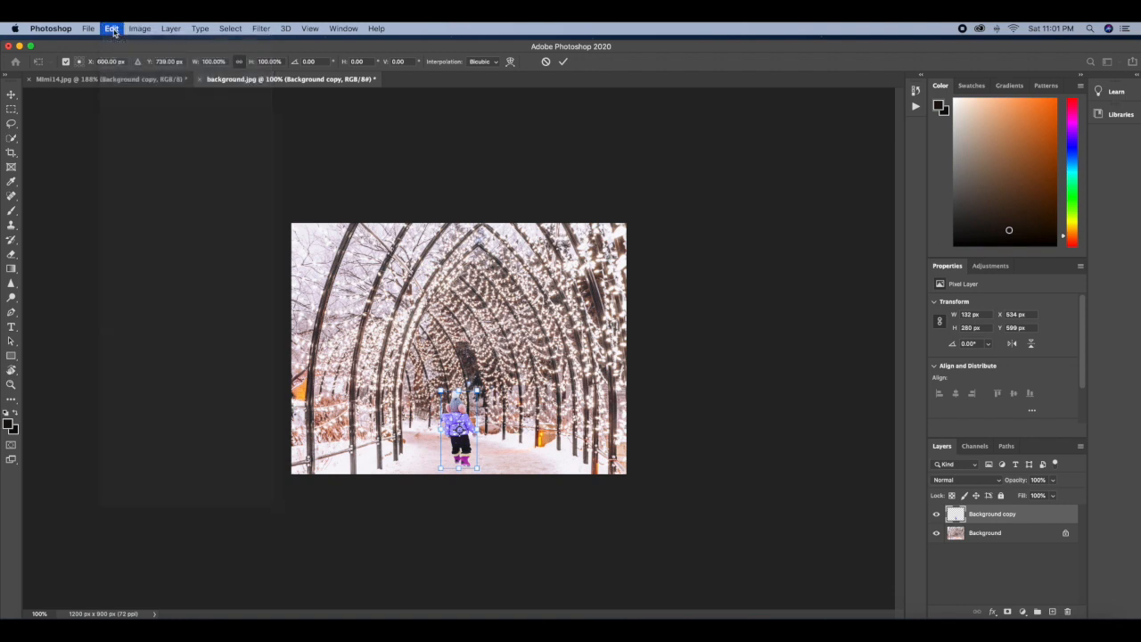
pyautogui.click(111, 29)
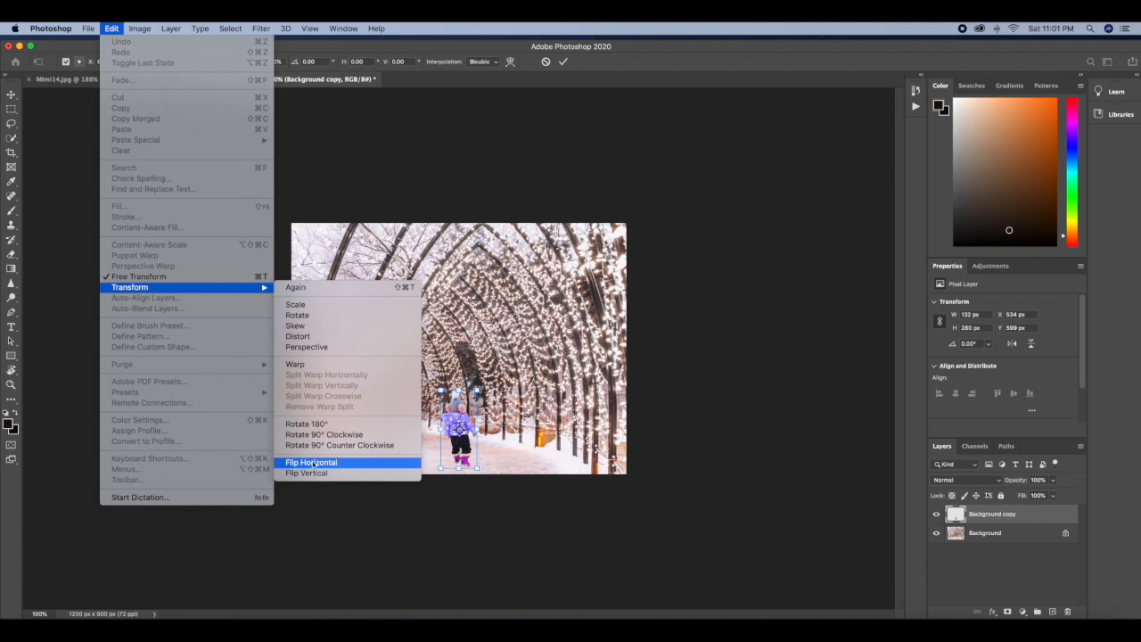
pyautogui.click(310, 462)
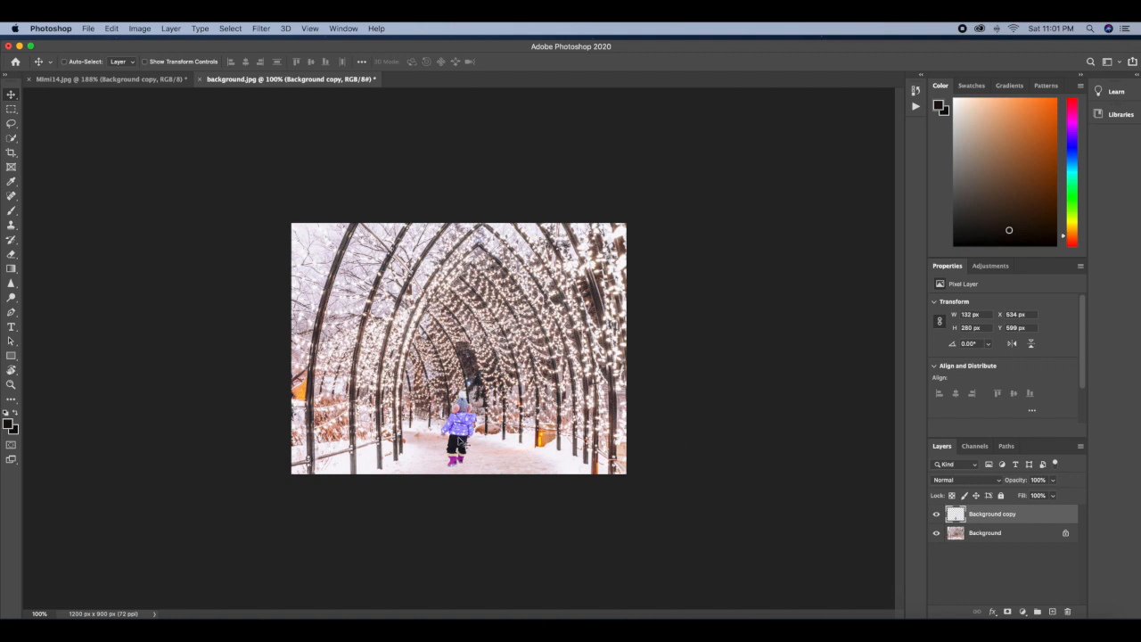
# Nudge the flipped girl into place on the path and pick the Spot Healing Brush.
pyautogui.moveTo(460, 433); pyautogui.dragTo(477, 433)
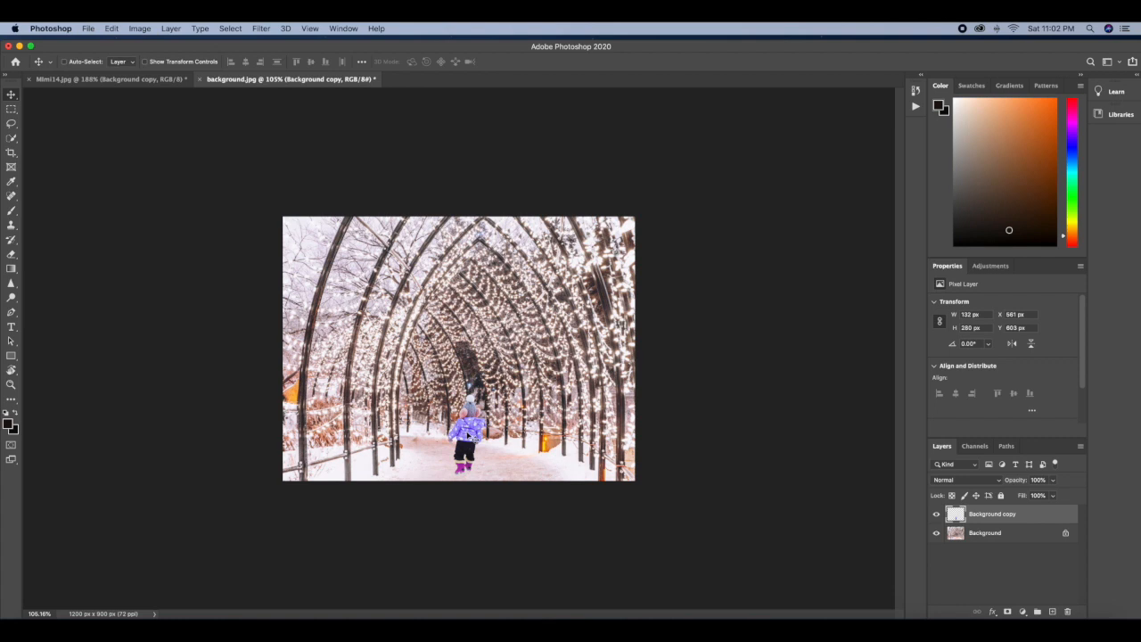
pyautogui.moveTo(11, 200)
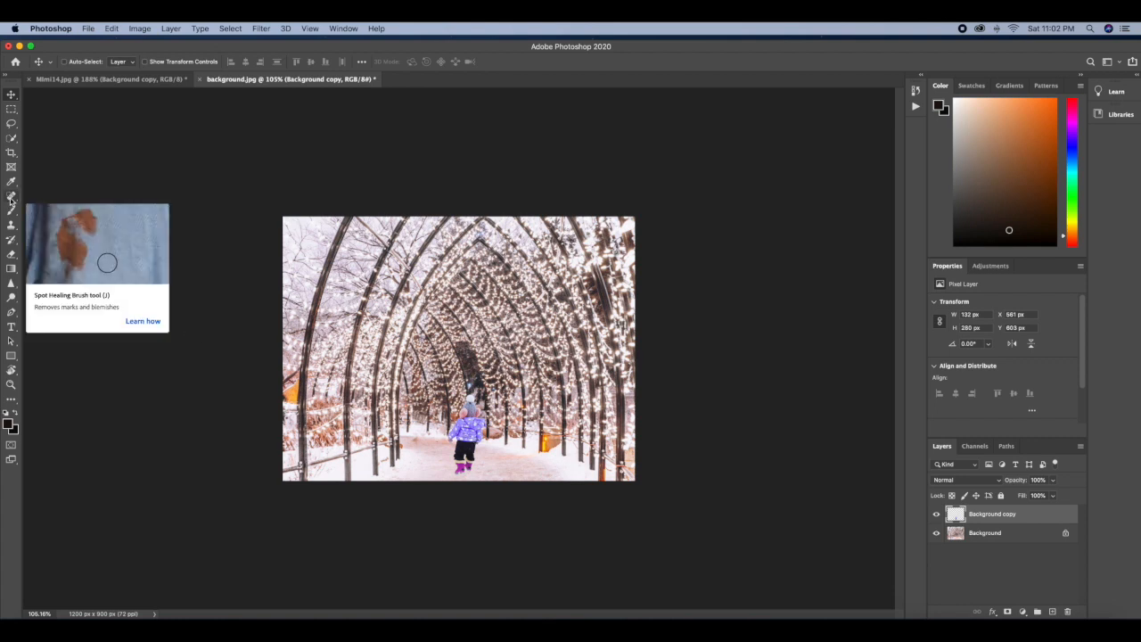
pyautogui.click(10, 225)
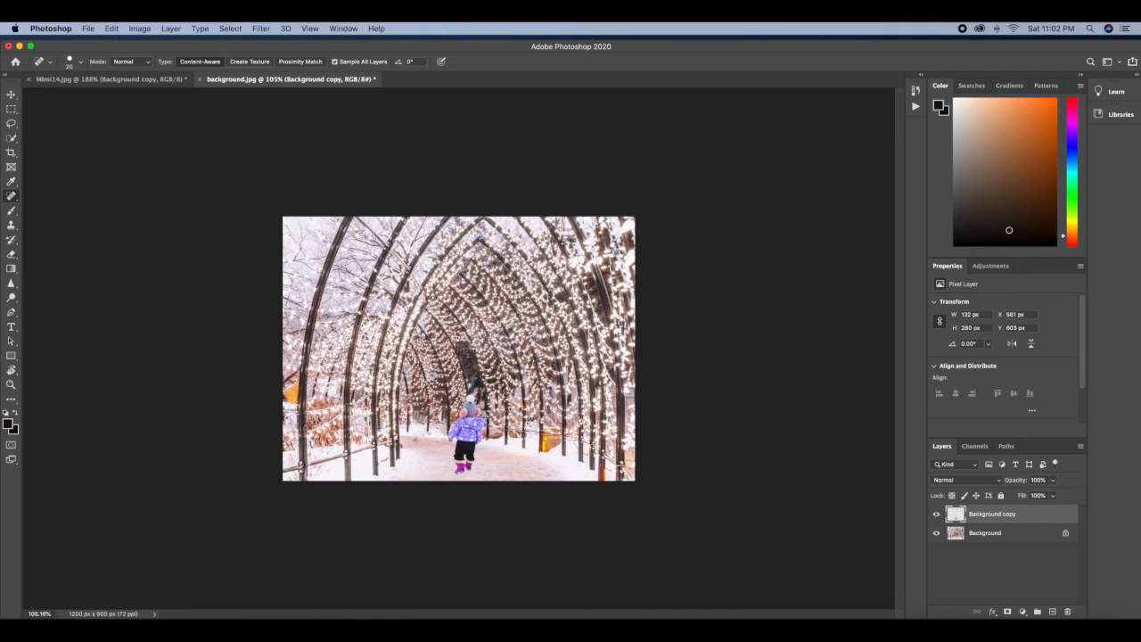
pyautogui.moveTo(923, 503)
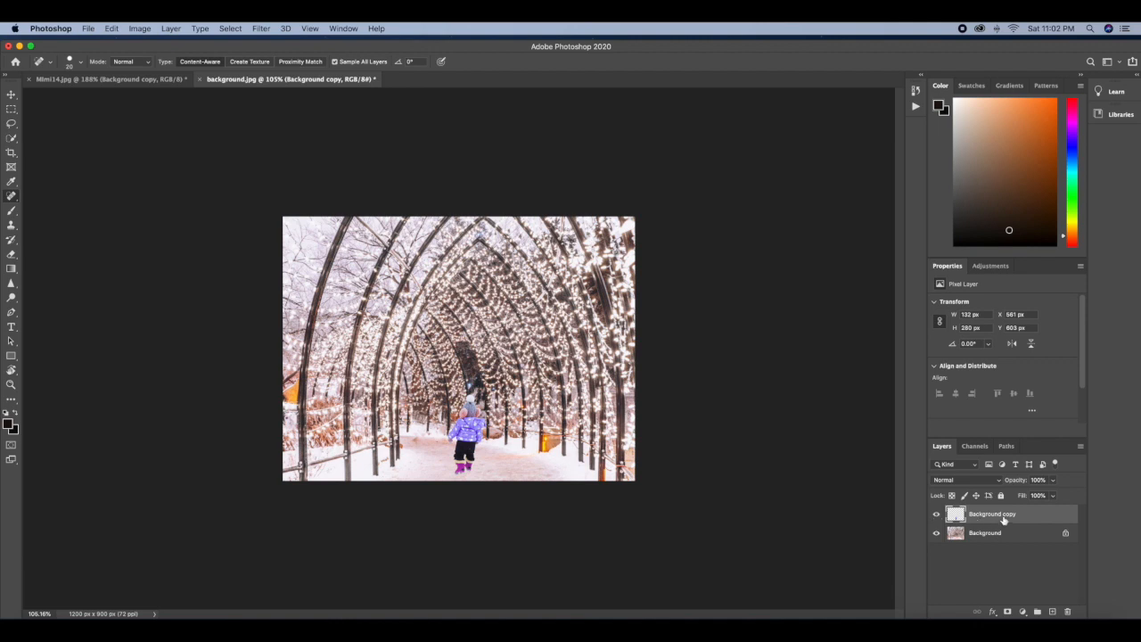
# Add a Levels adjustment layer and try the highlights input slider, returning it to the original tones.
pyautogui.click(1023, 612)
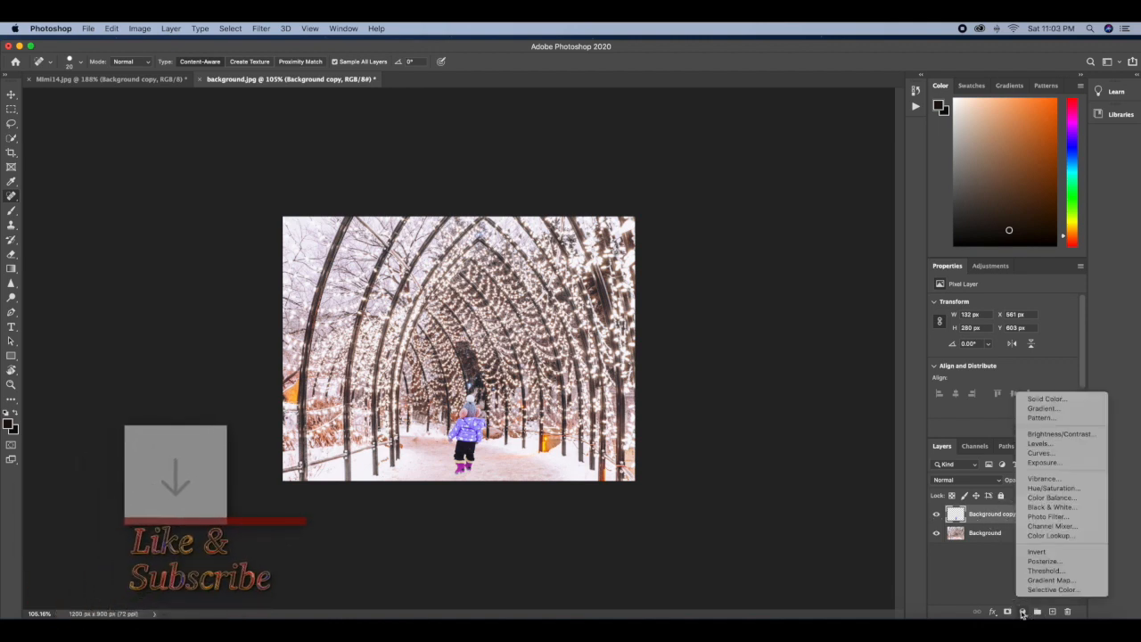
pyautogui.moveTo(1039, 442)
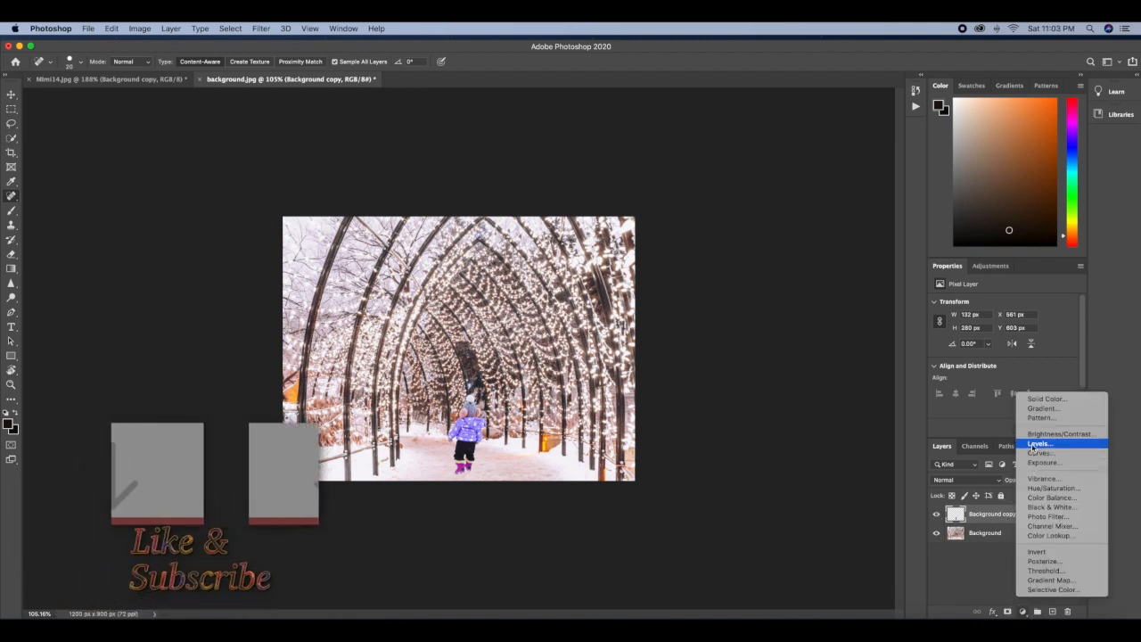
pyautogui.click(1039, 442)
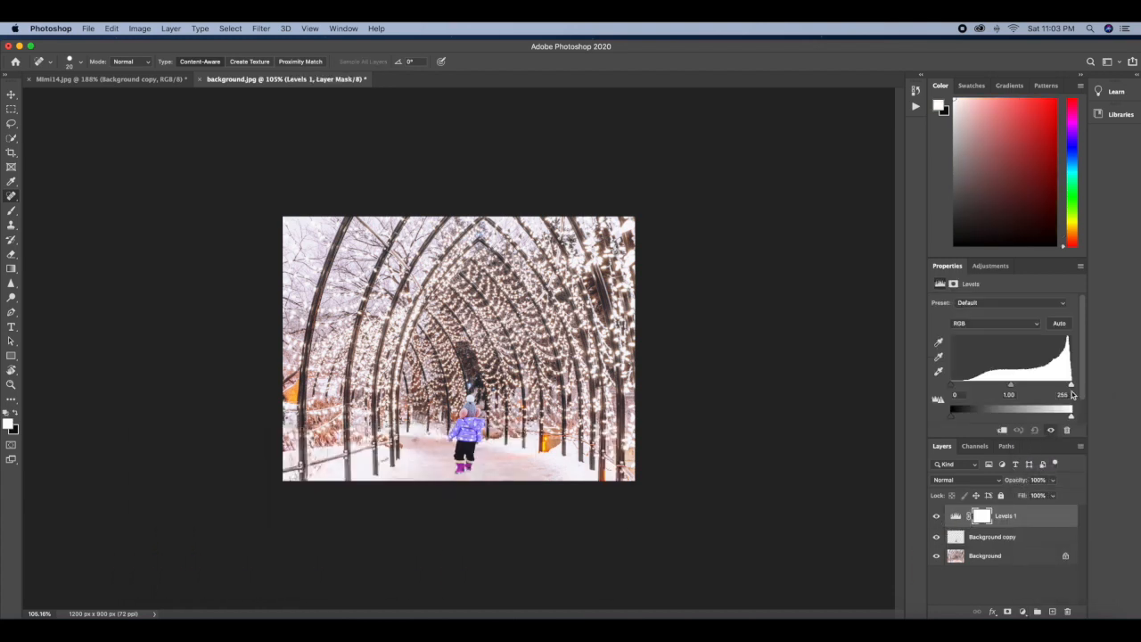
pyautogui.moveTo(1070, 389); pyautogui.dragTo(1032, 389)
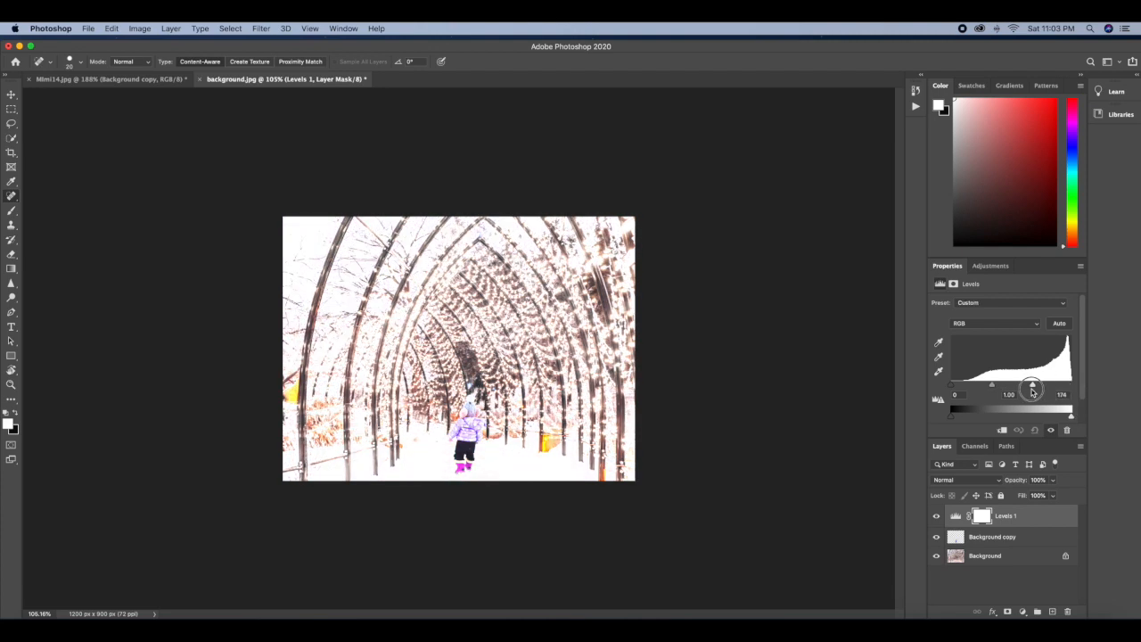
pyautogui.moveTo(1032, 392); pyautogui.dragTo(1070, 392)
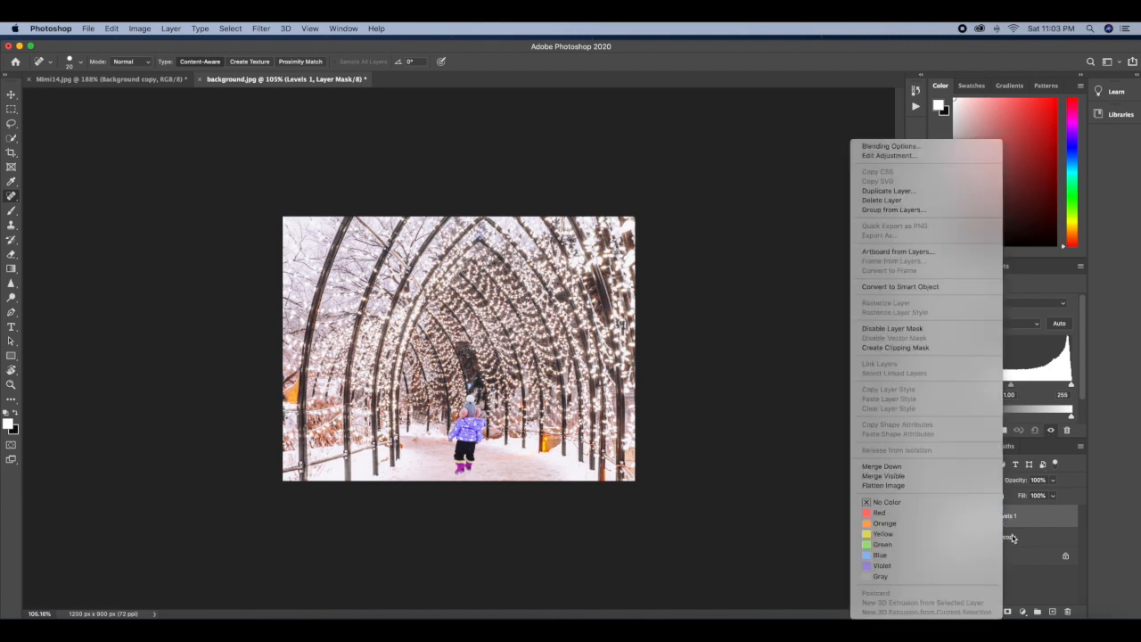
# Rename the girl's layer to 'baby' and bring up the Levels layer options to clip it to her.
pyautogui.click(1012, 536)
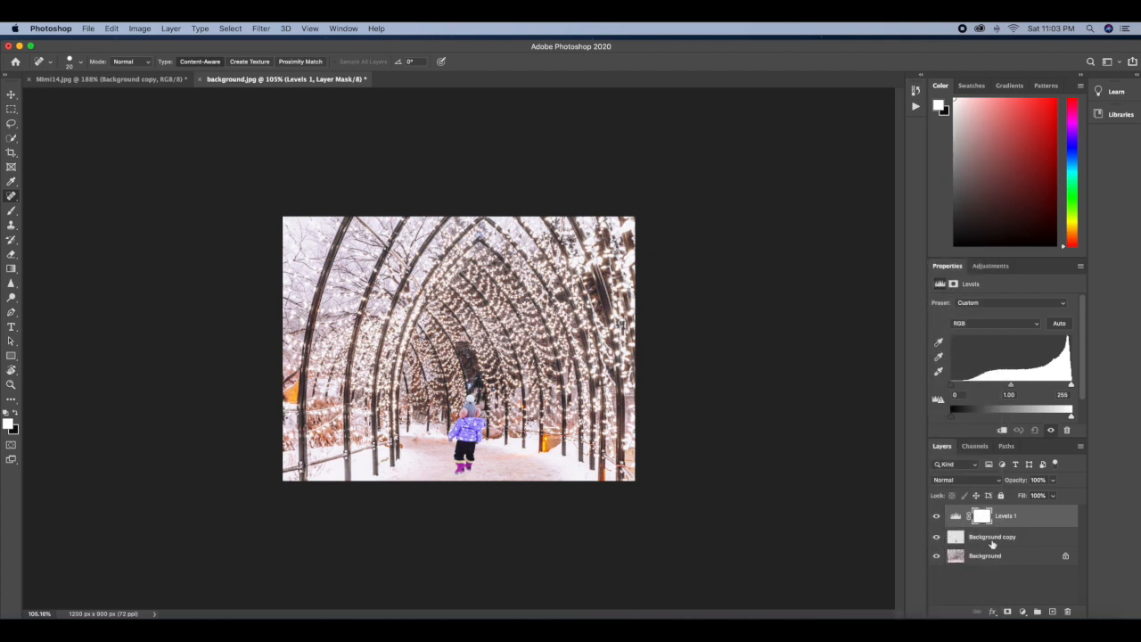
pyautogui.click(991, 534)
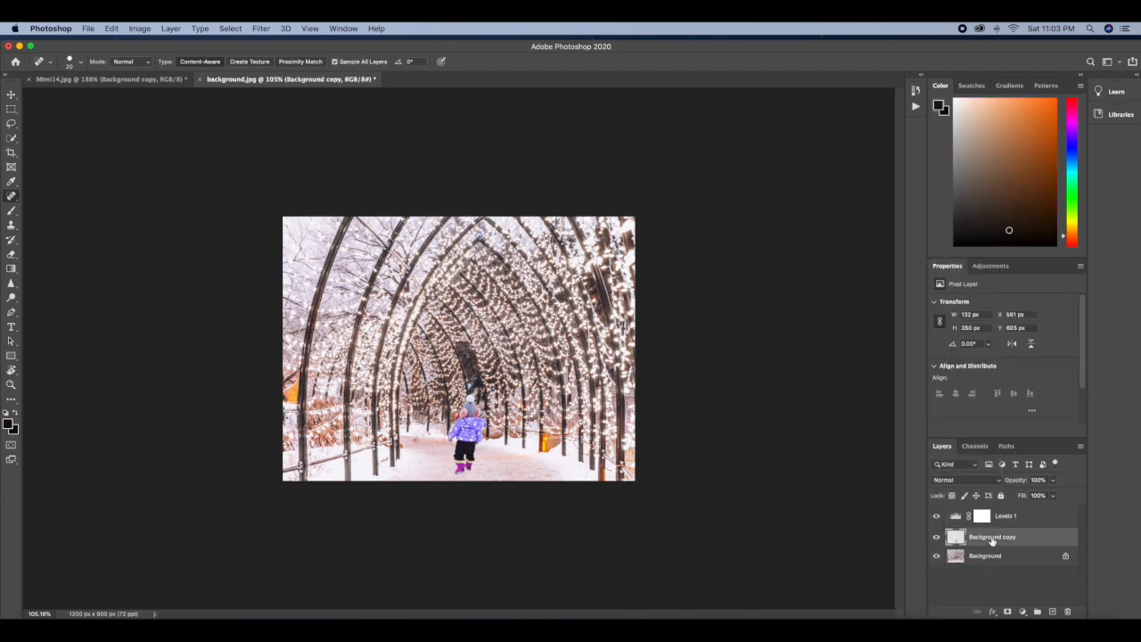
pyautogui.doubleClick(991, 537)
pyautogui.write('baby')
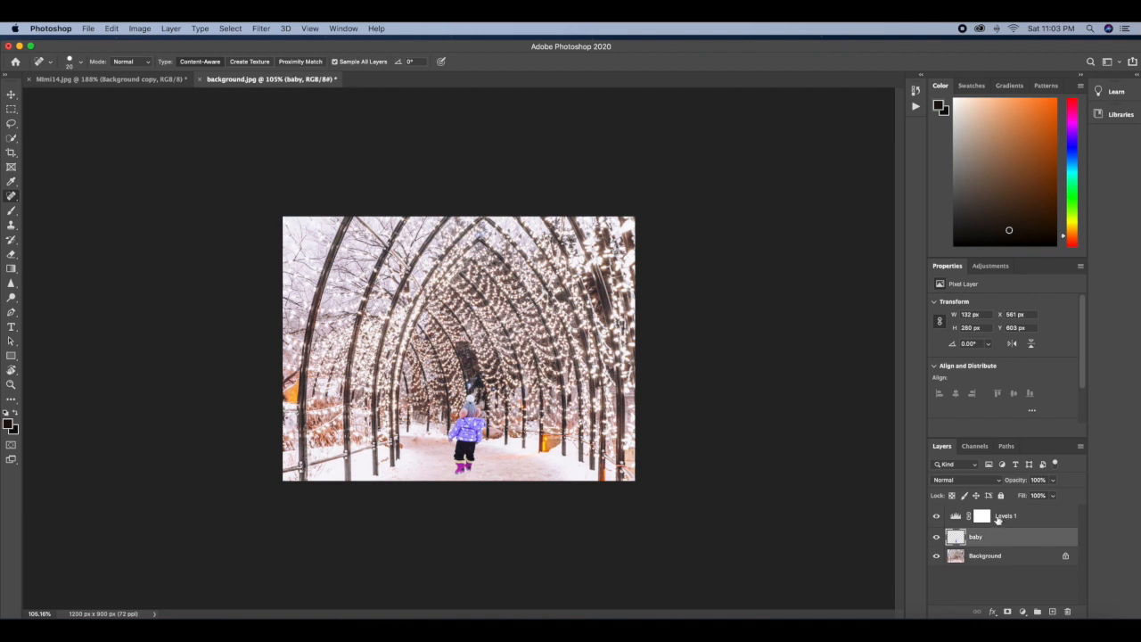
pyautogui.rightClick(1006, 515)
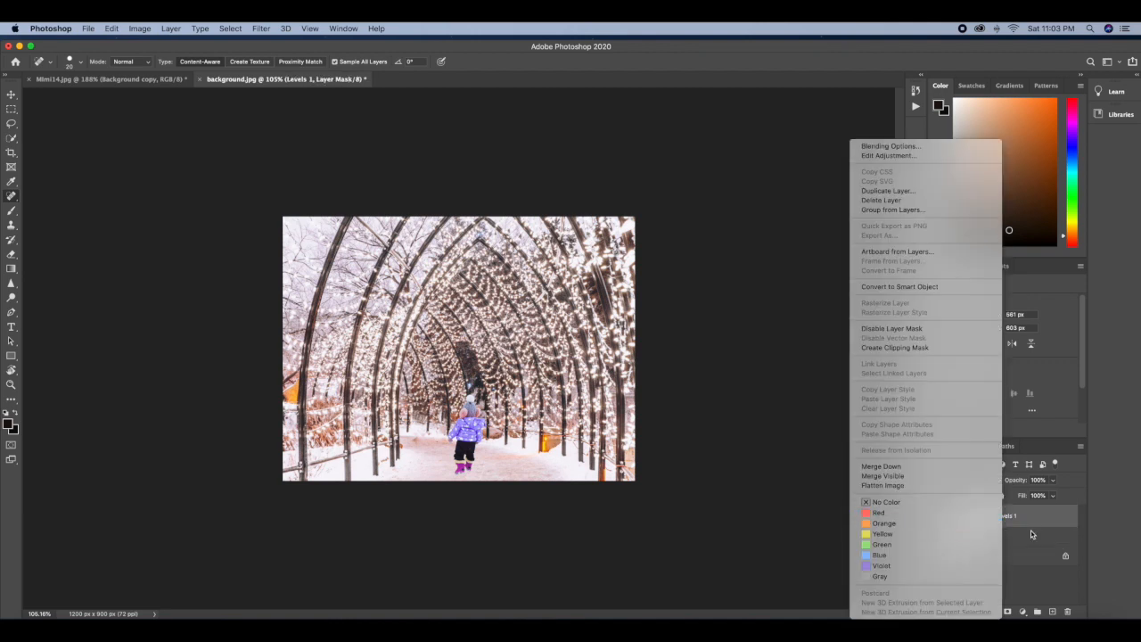
pyautogui.moveTo(895, 348)
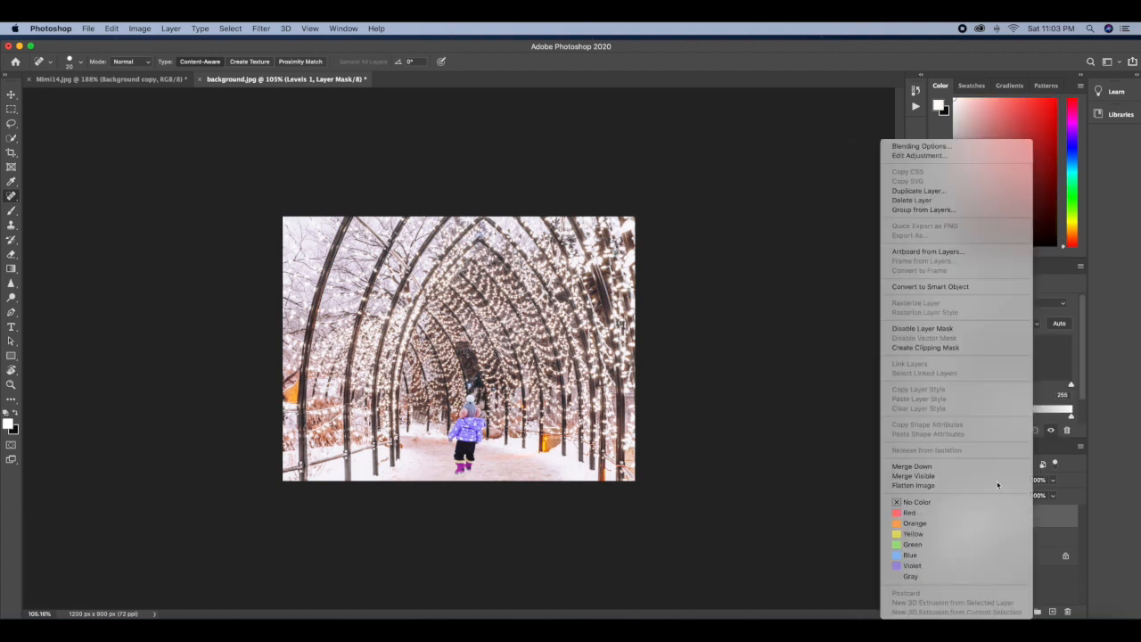
pyautogui.moveTo(925, 347)
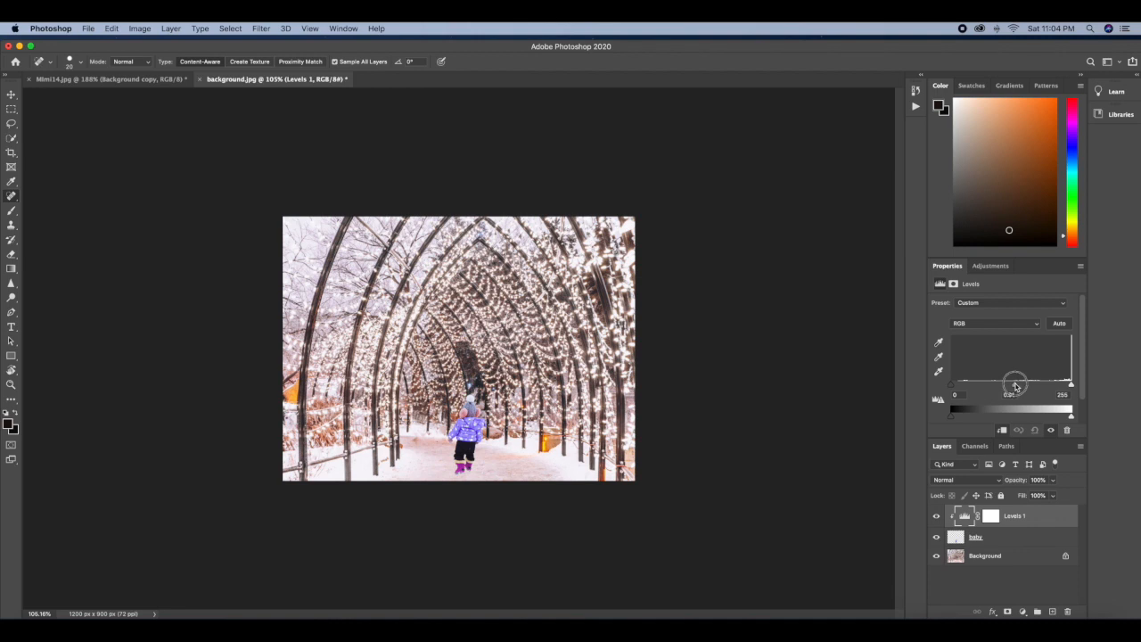
# Darken the girl with the Levels midtone slider and bring her original Mini14.jpg photo into view.
pyautogui.moveTo(1015, 383); pyautogui.dragTo(1014, 384)
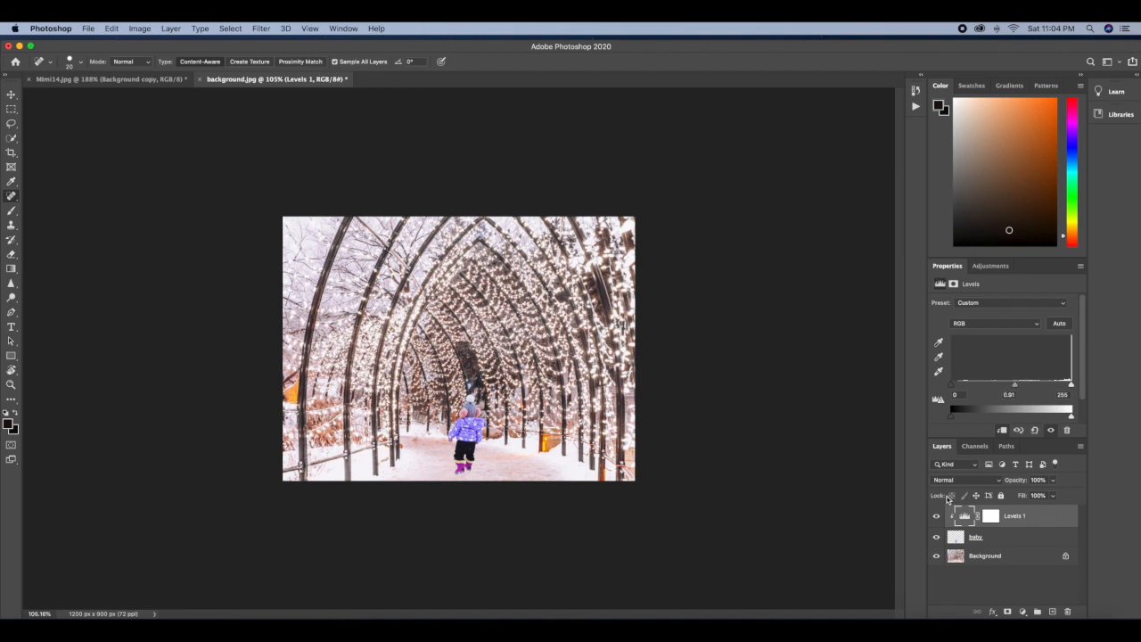
pyautogui.click(935, 515)
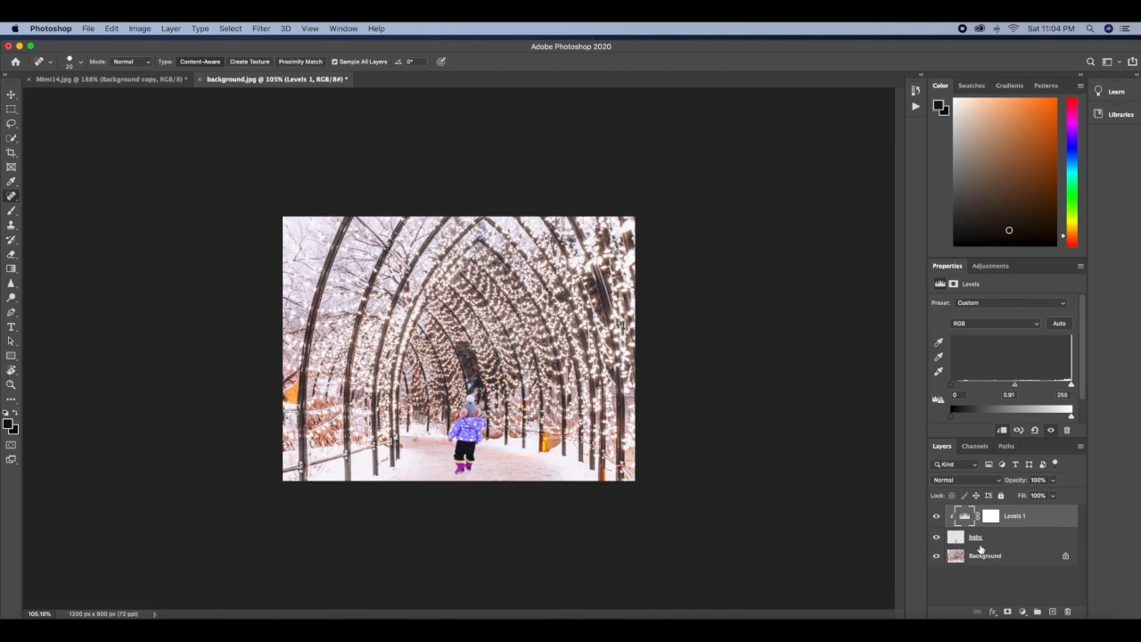
pyautogui.click(984, 556)
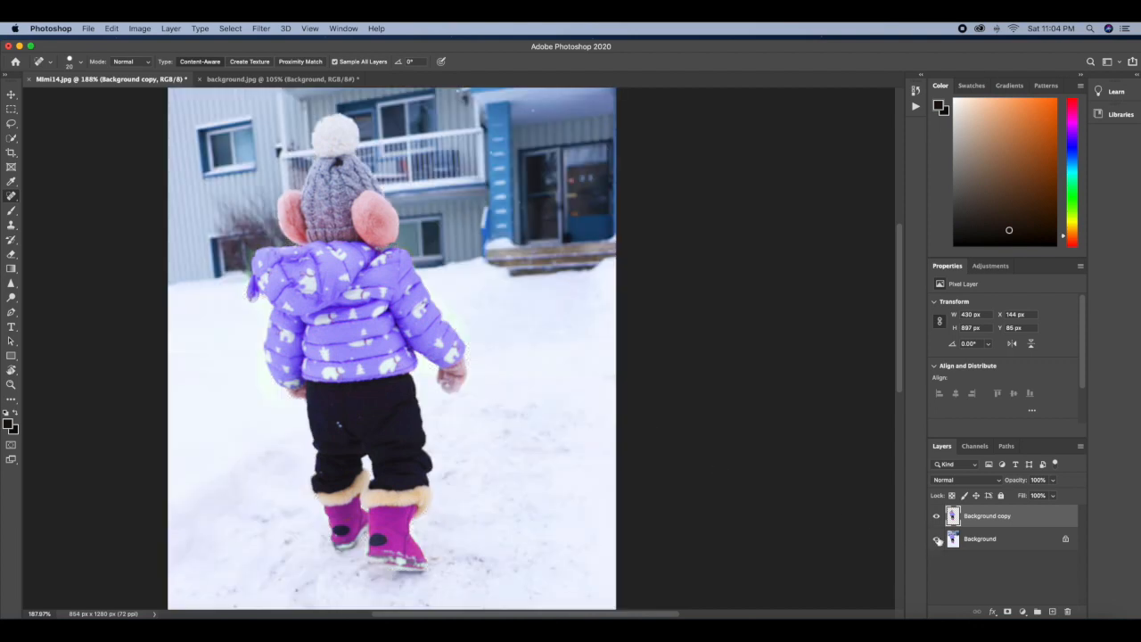
# Return to the background.jpg composite and review the flip and the clipped Levels midtone darkening on the baby layer.
pyautogui.click(282, 78)
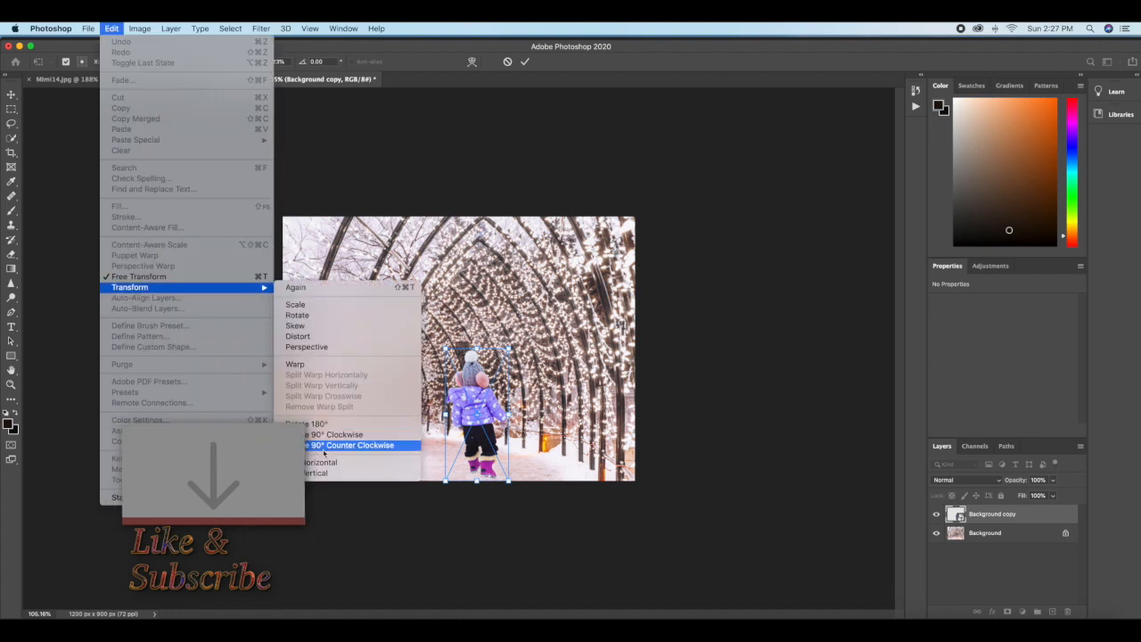
pyautogui.click(347, 446)
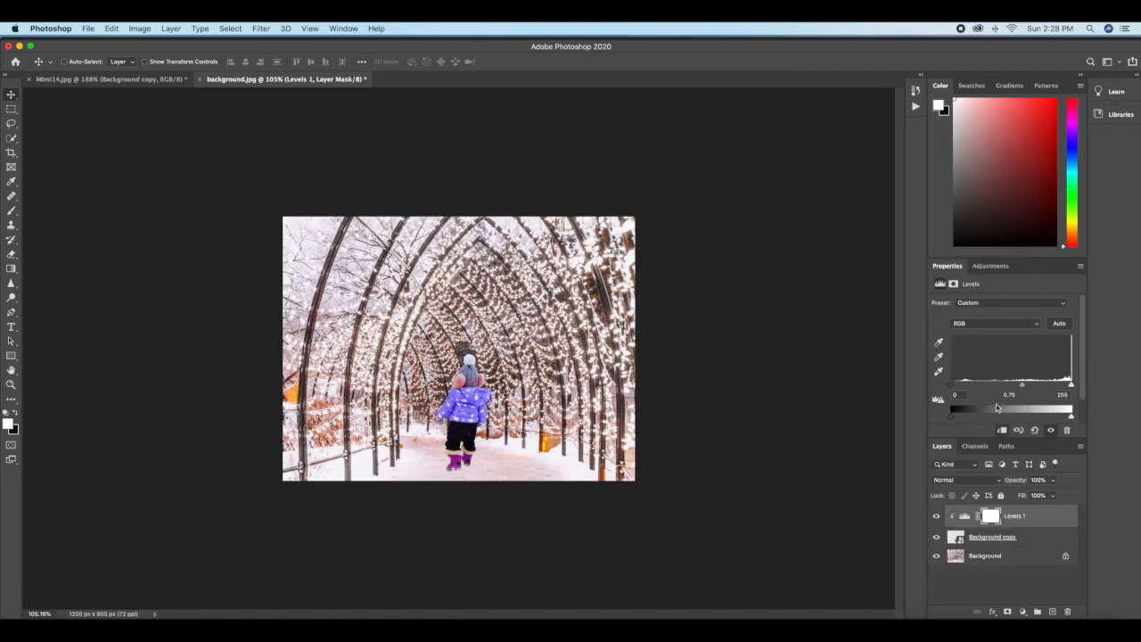
pyautogui.moveTo(996, 407); pyautogui.dragTo(1014, 406)
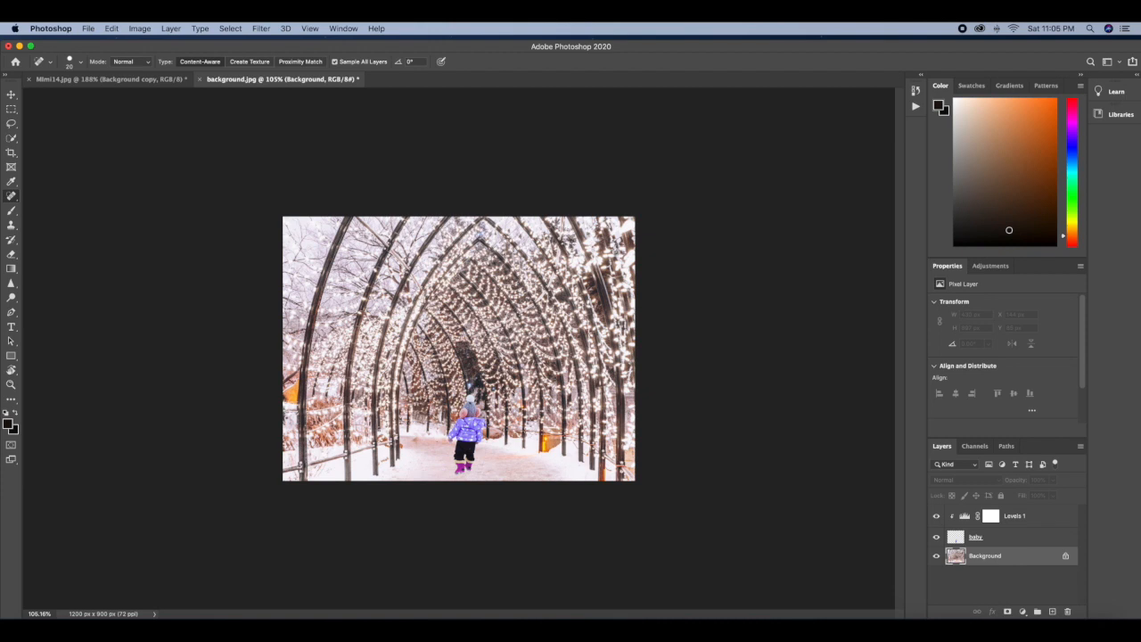
pyautogui.moveTo(656, 242)
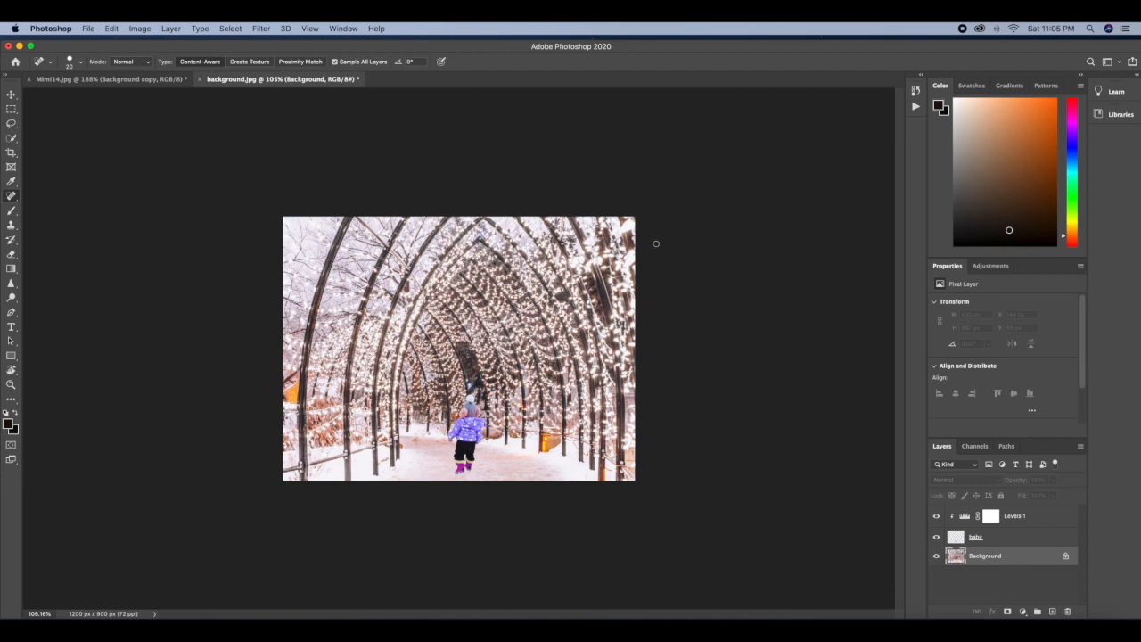